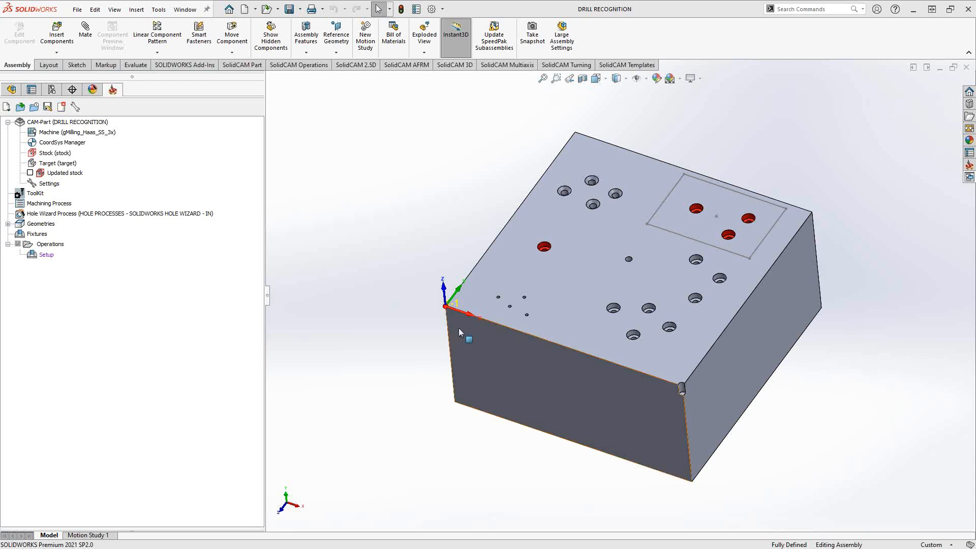
Bring up the setup's context menu to add a drilling operation
right_click(45, 254)
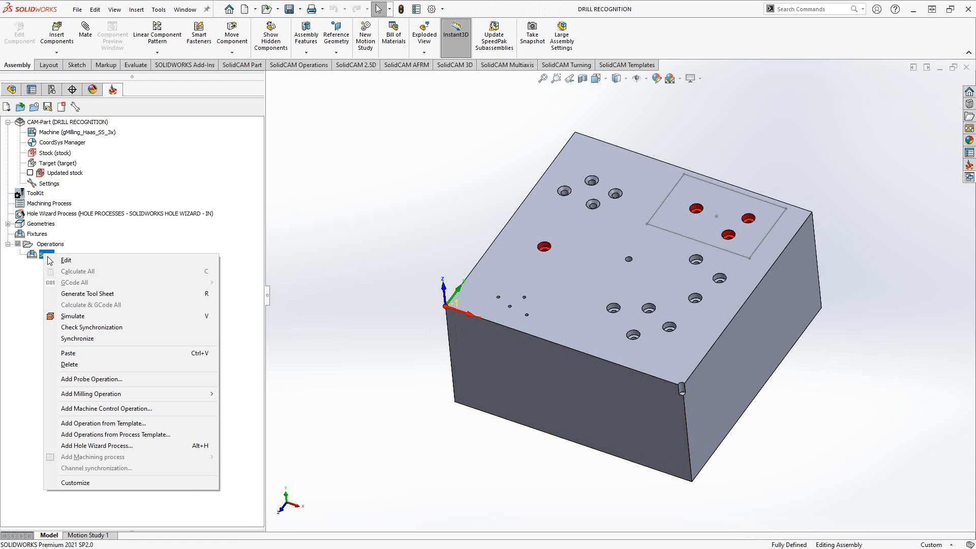
mouse_move(91, 393)
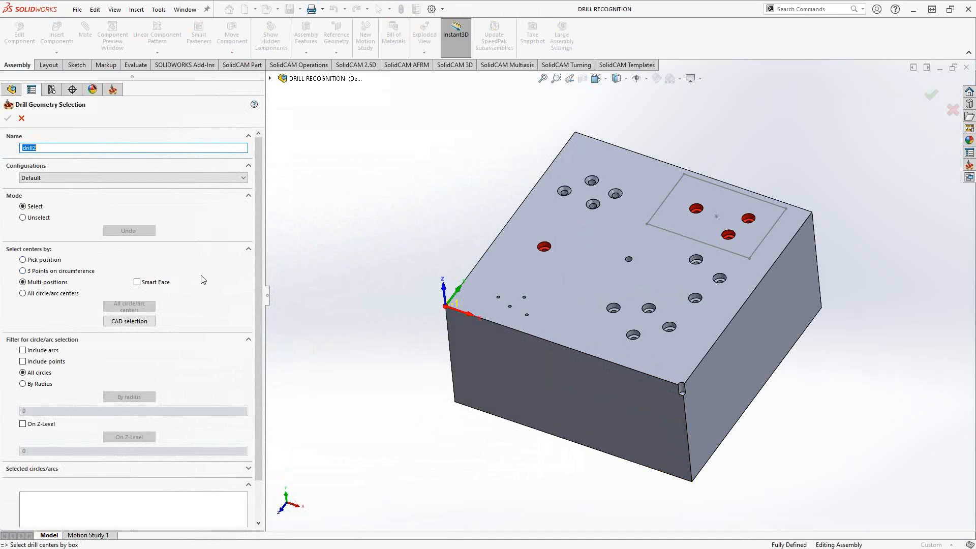
mouse_move(205, 281)
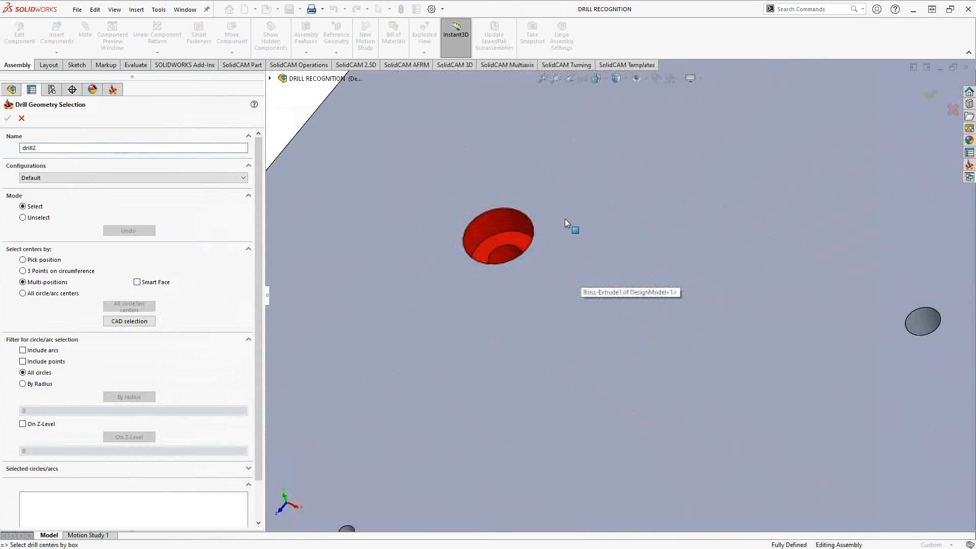
Pick the red hole's centre and another hole centre with Multi-positions
left_click(498, 237)
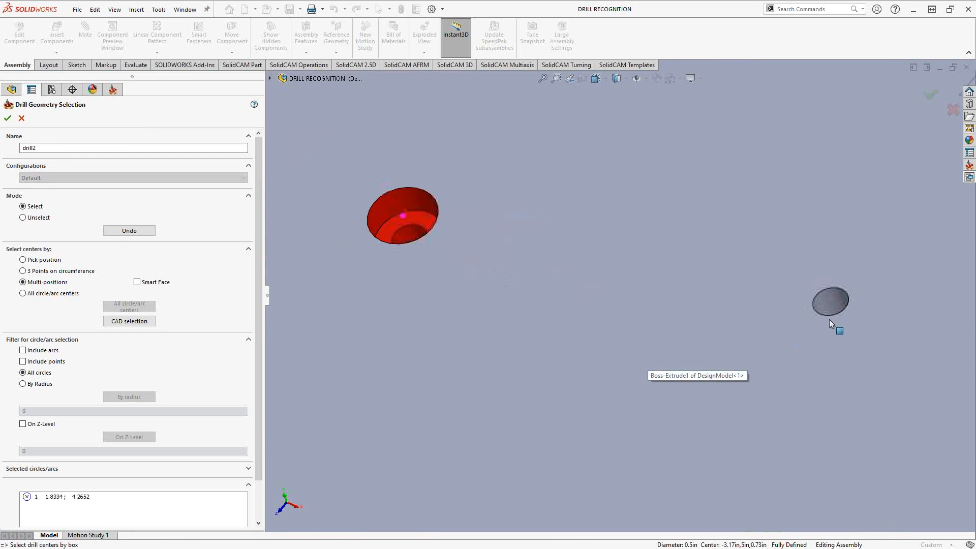
left_click(830, 302)
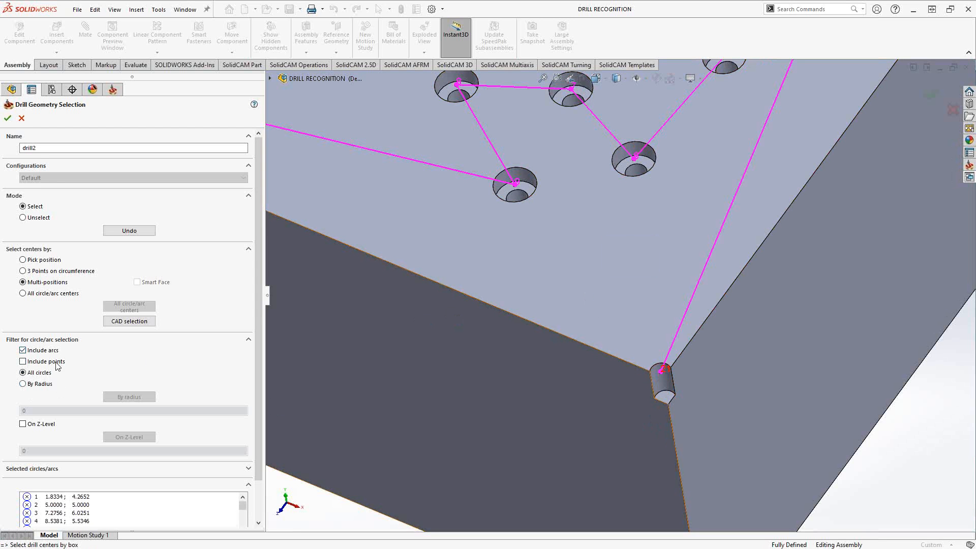
mouse_move(62, 170)
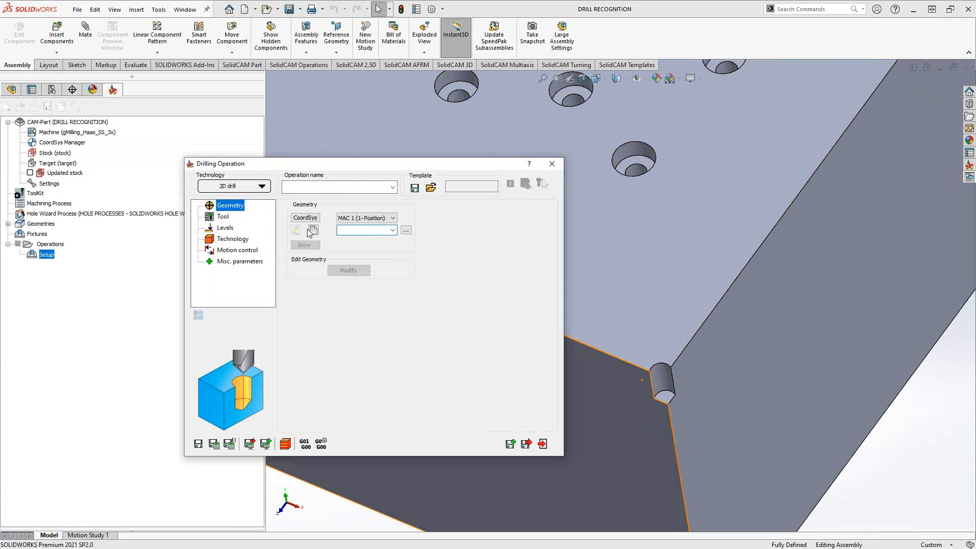
Select holes by radius 0.25 taken from a picked hole edge and confirm the drill2 geometry
left_click(313, 231)
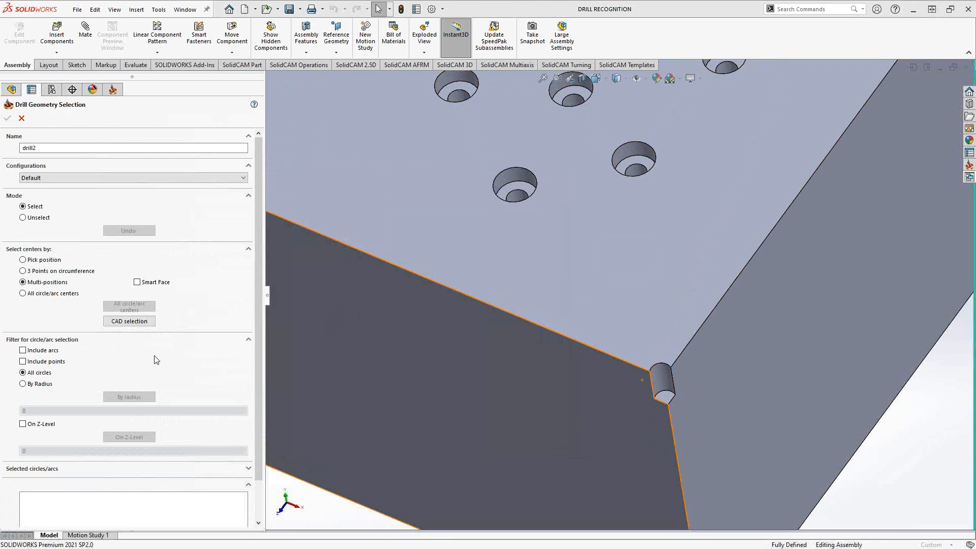
left_click(23, 384)
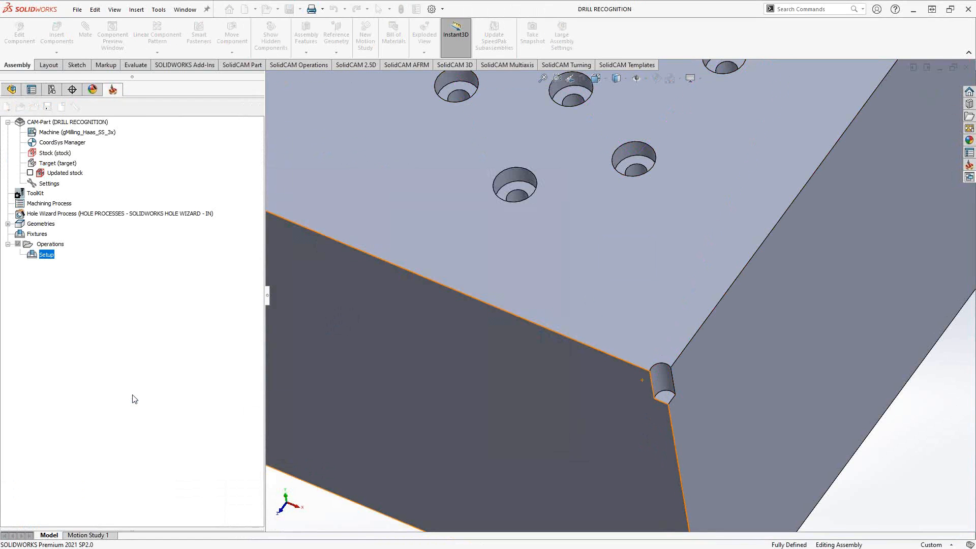
left_click(514, 184)
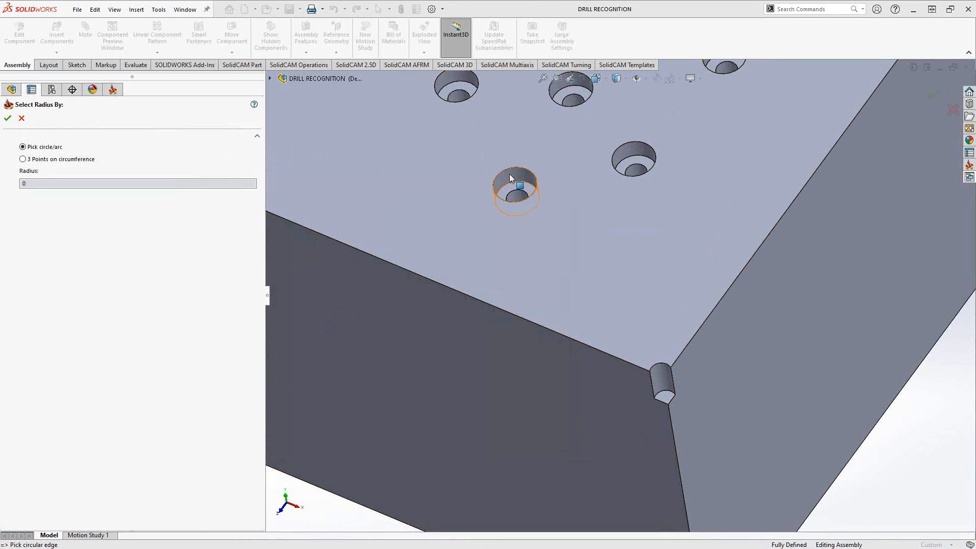
left_click(516, 193)
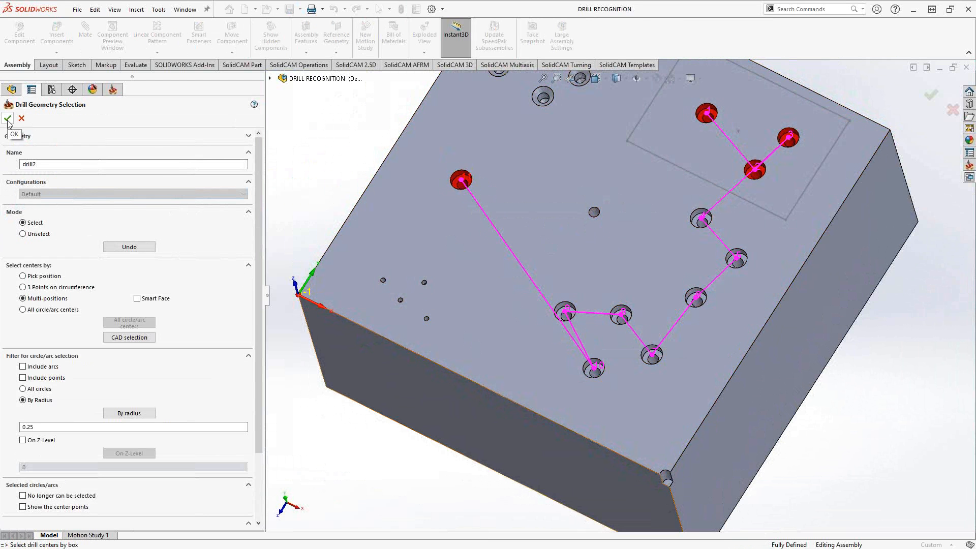
left_click(7, 119)
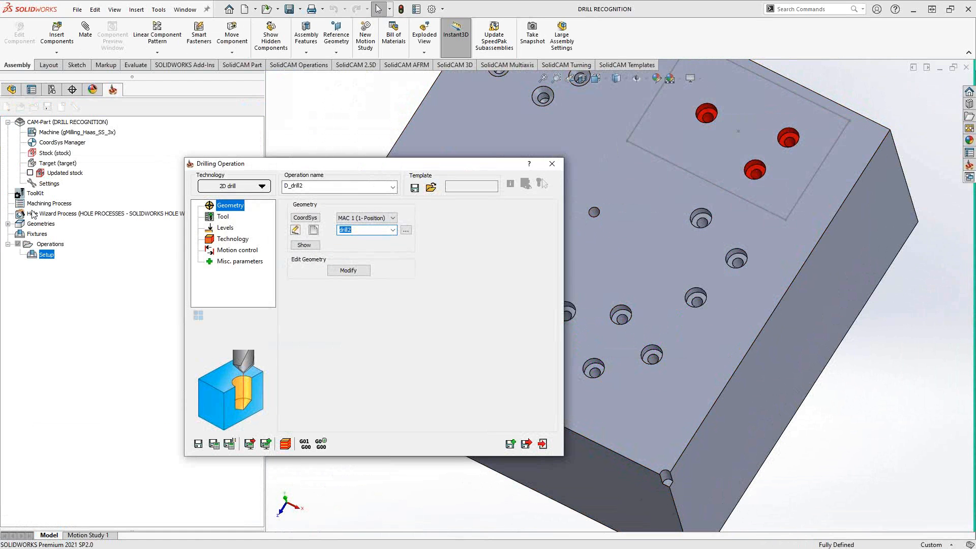
In Levels, set the upper level to By updated stock
left_click(223, 215)
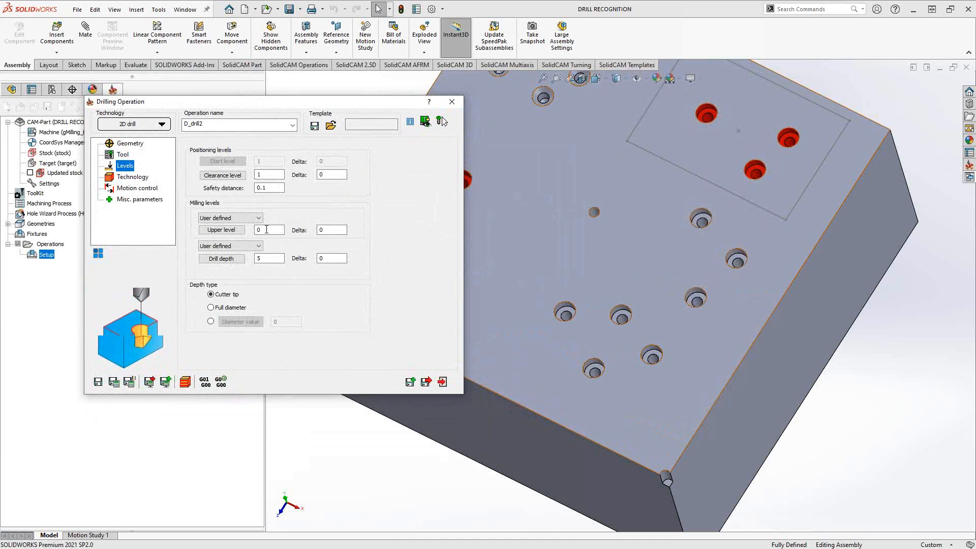
left_click(268, 230)
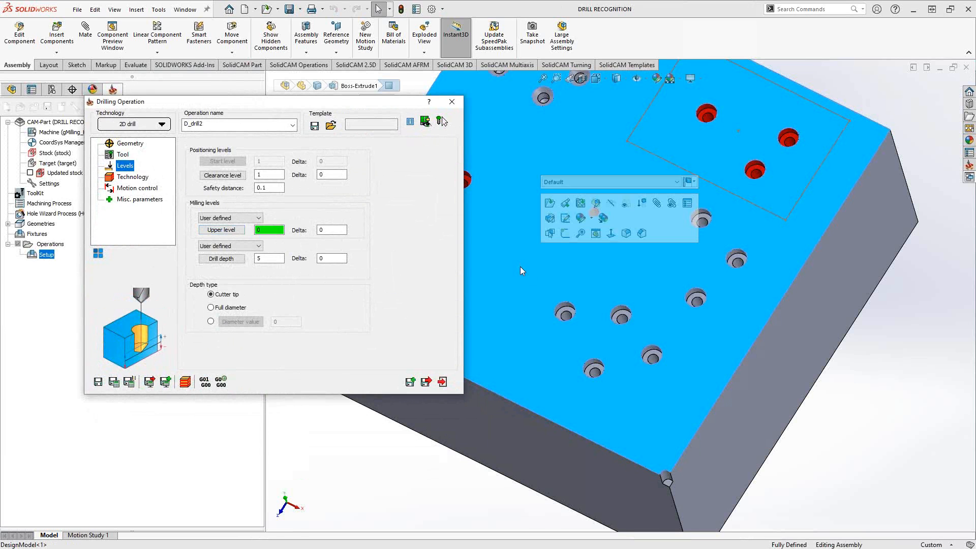
left_click(258, 218)
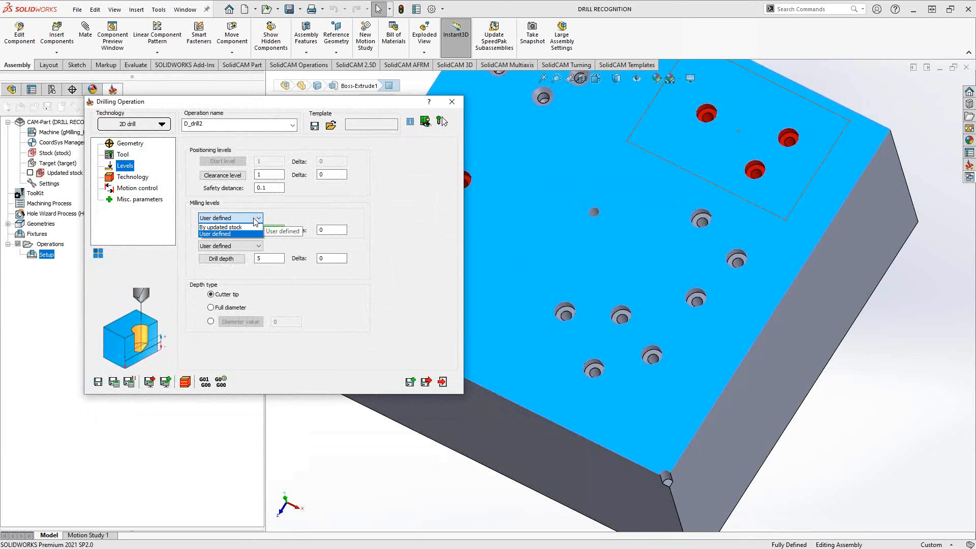
left_click(220, 227)
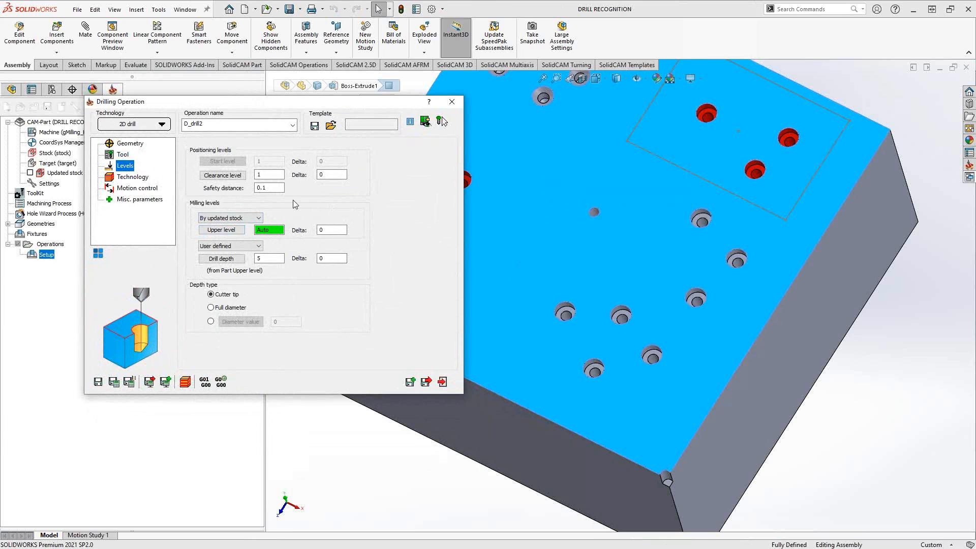
mouse_move(295, 204)
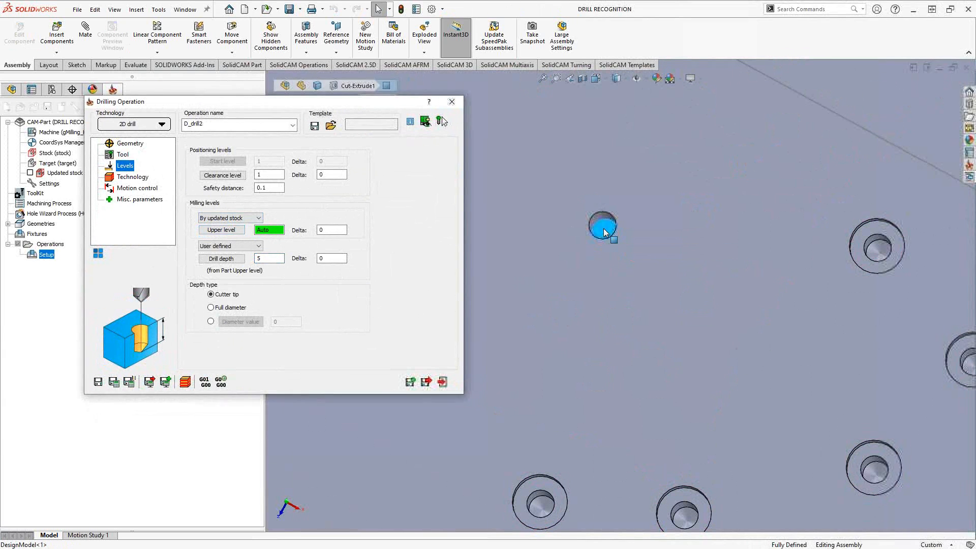
Enter clearance 1 and set drill depth to By top of hole
type("1")
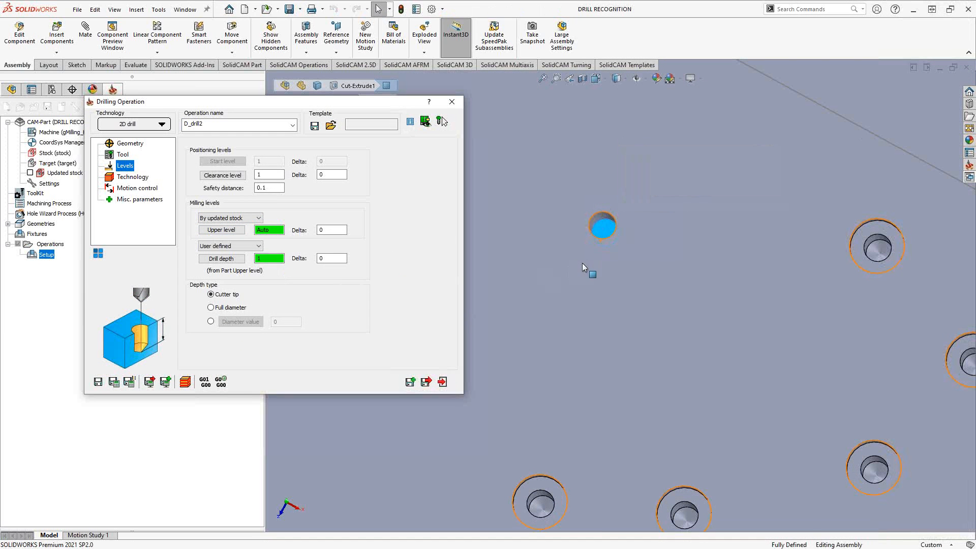
left_click(211, 294)
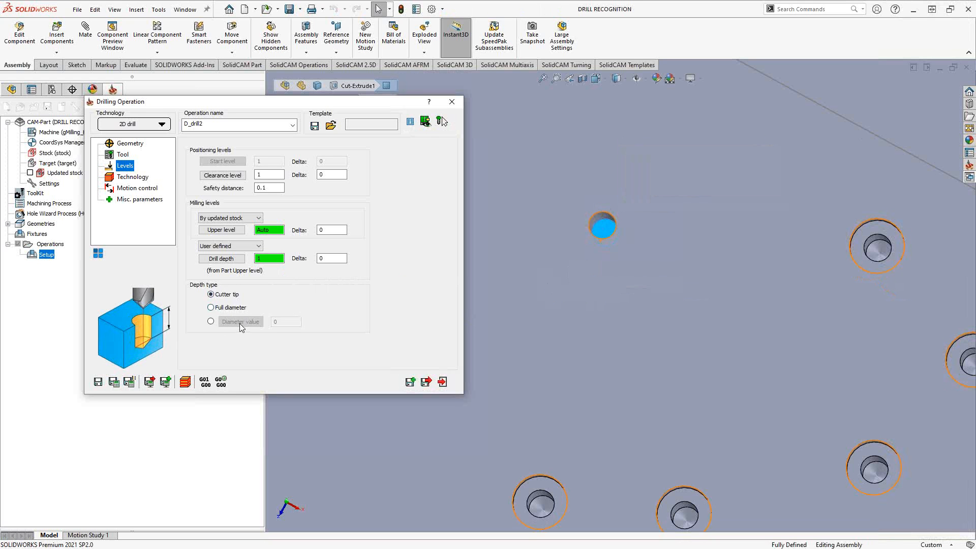
left_click(257, 245)
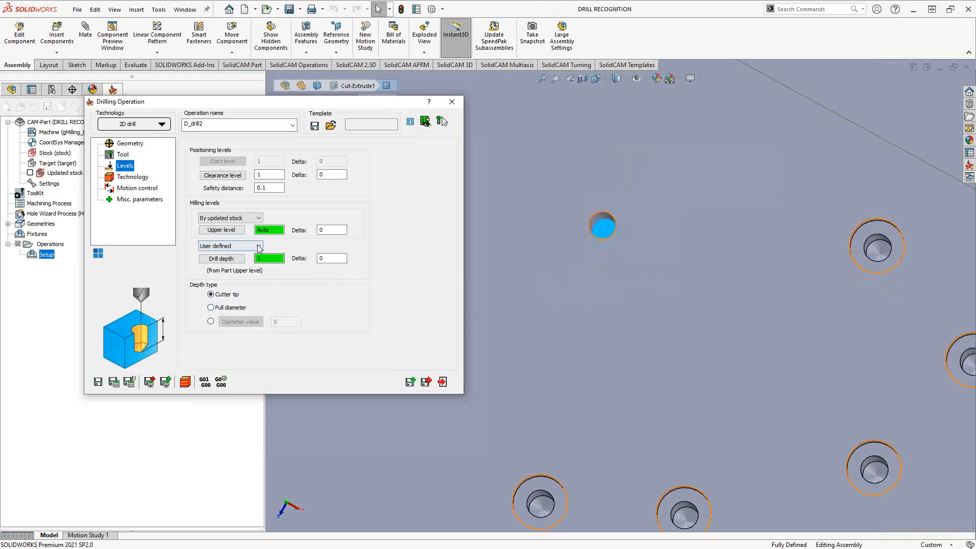
left_click(257, 246)
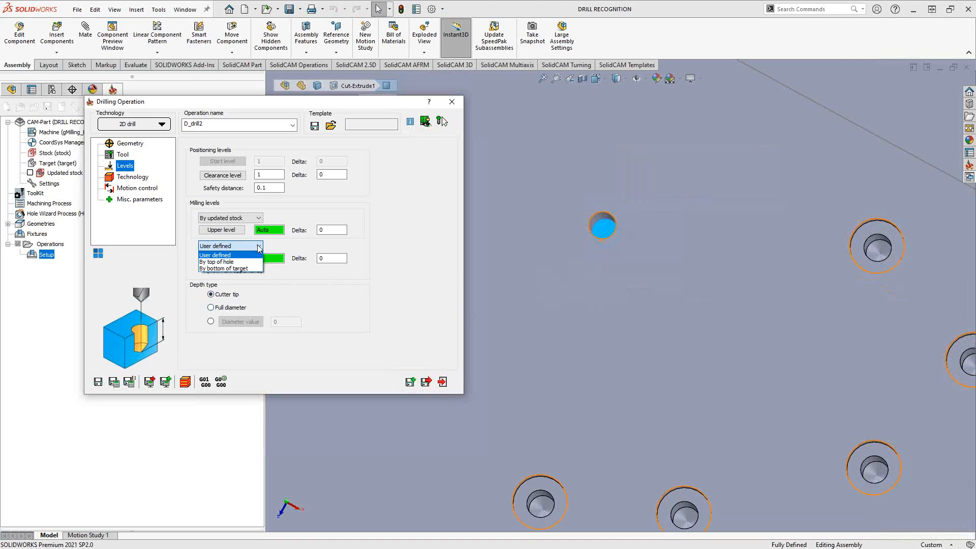
left_click(217, 262)
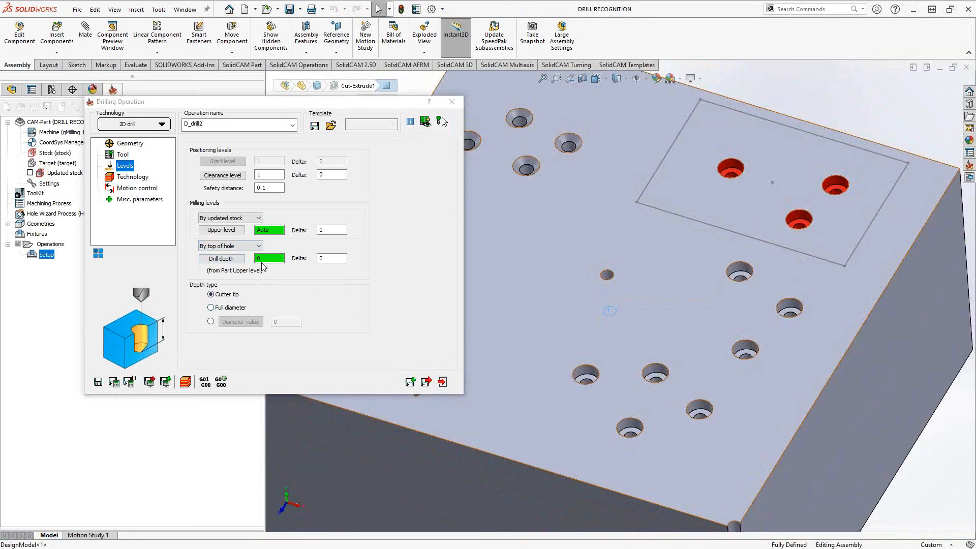
Change drill depth to By bottom of target, giving depth 5
left_click(269, 259)
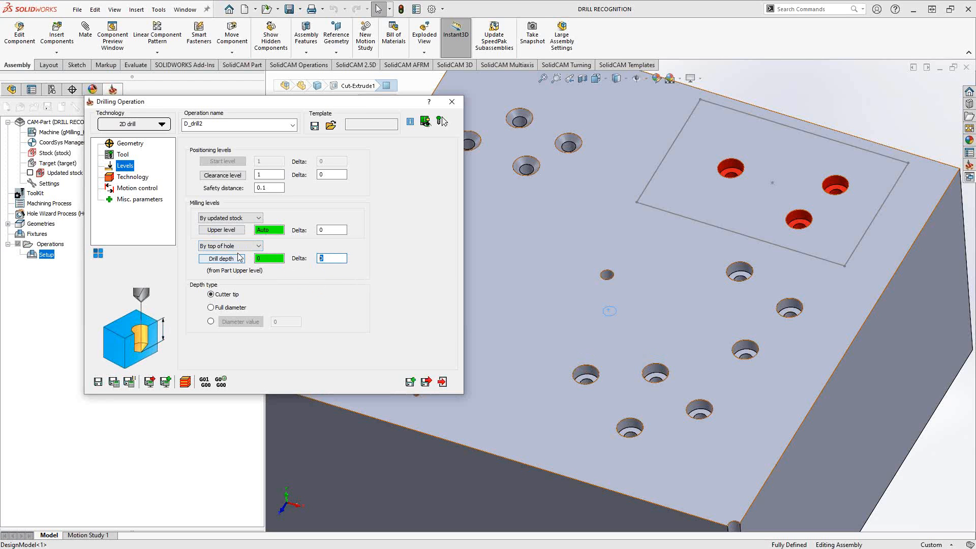
left_click(257, 245)
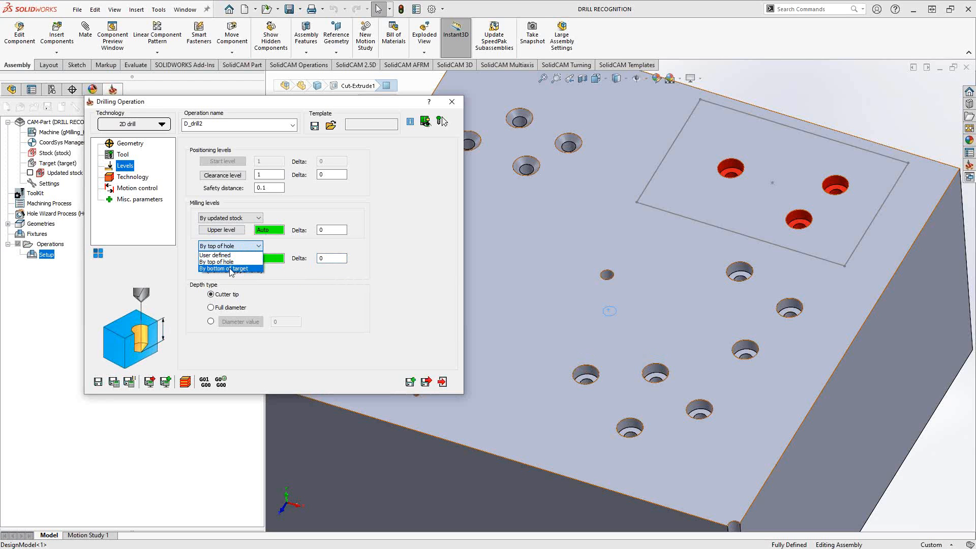
left_click(227, 269)
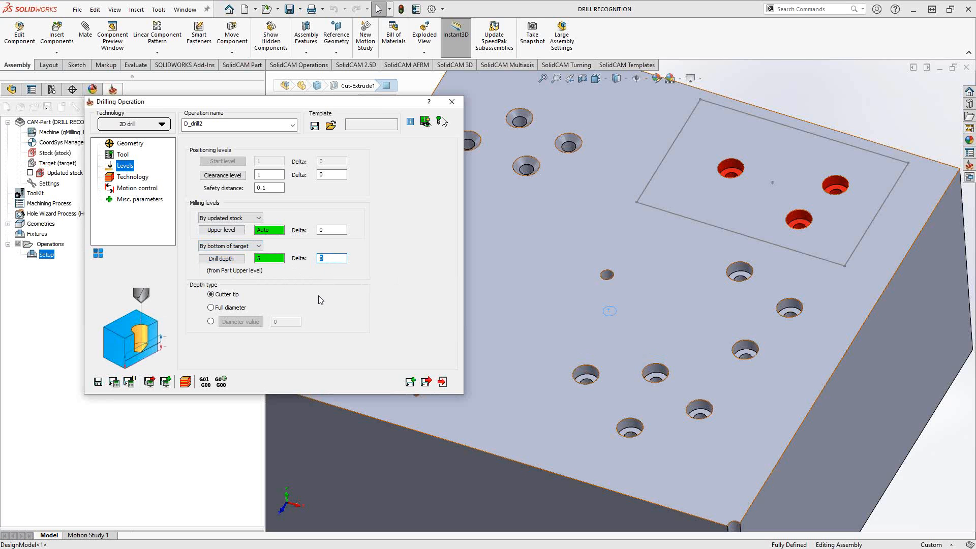
left_click(132, 177)
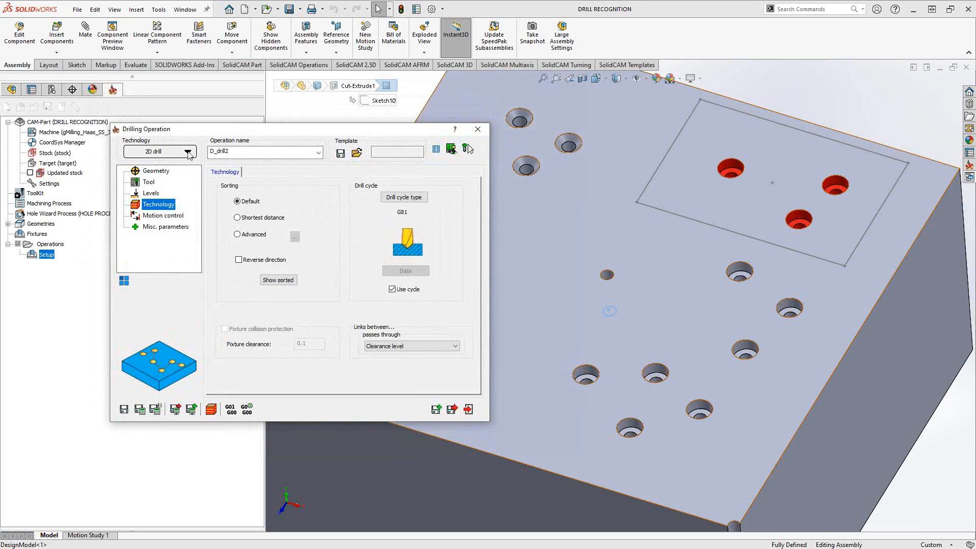
Create new geometry drill3 from the single hole's circle and confirm it
left_click(187, 152)
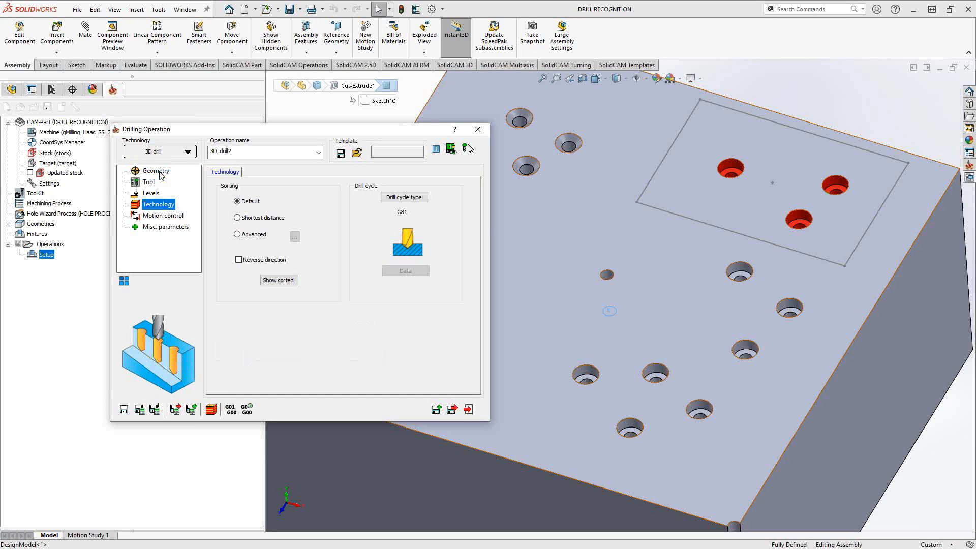
left_click(156, 170)
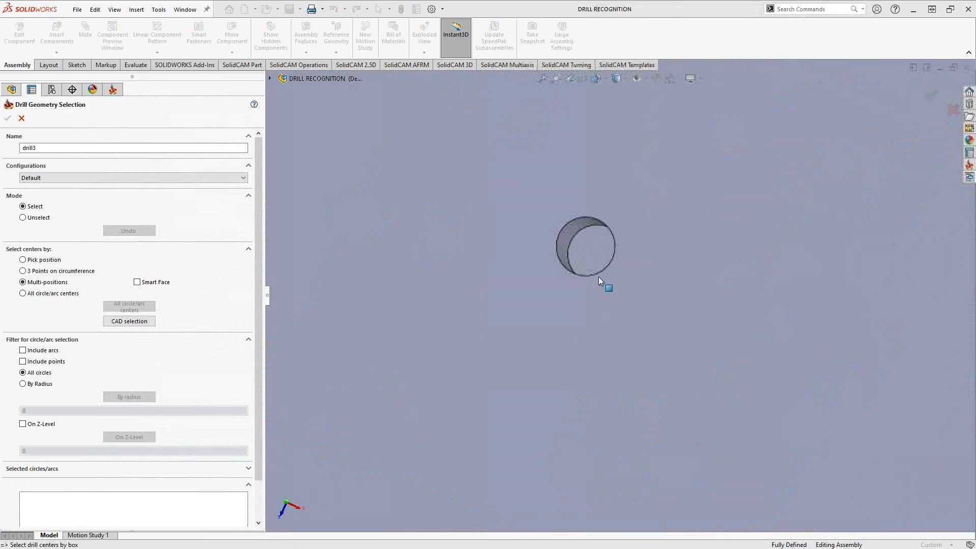
left_click(586, 245)
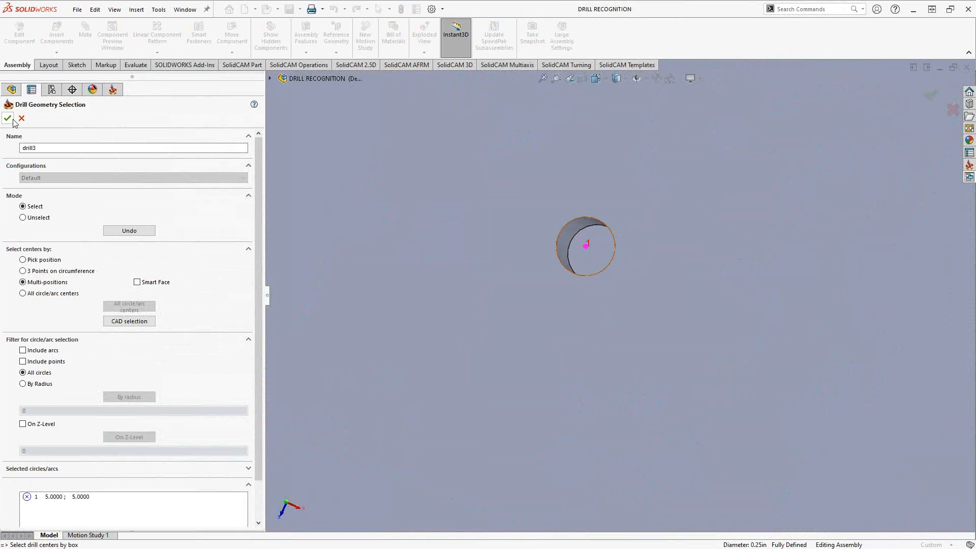
left_click(7, 118)
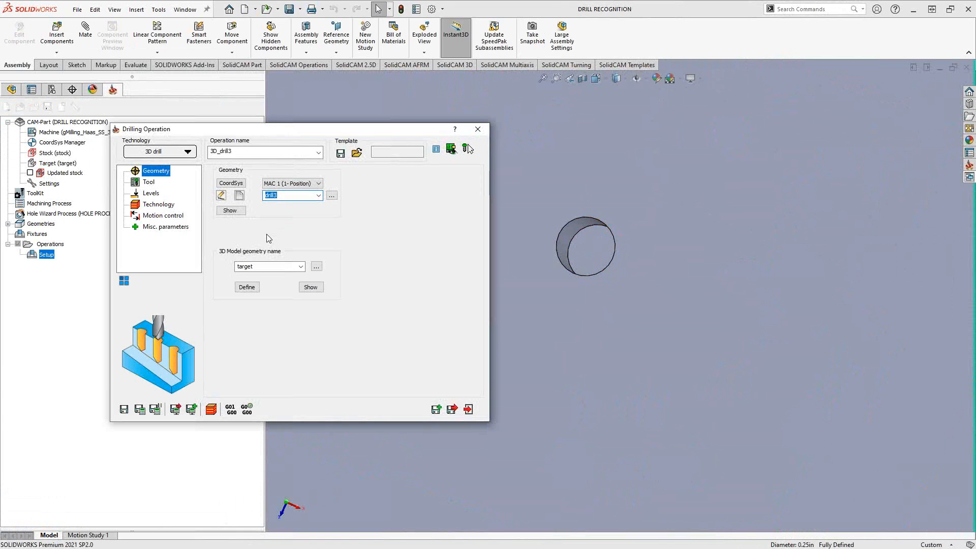
Review the Levels page of 3D_drill3, then return to Geometry
left_click(151, 193)
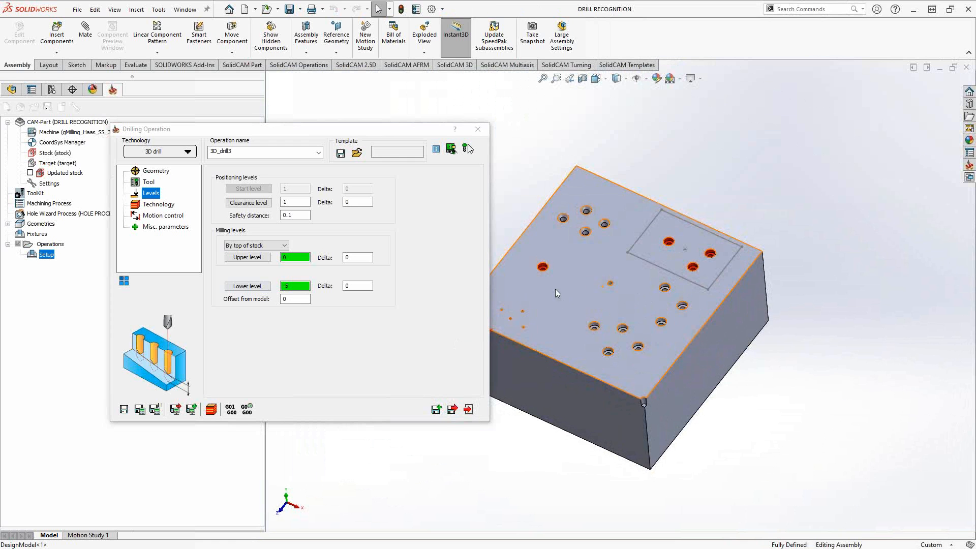
left_click(160, 171)
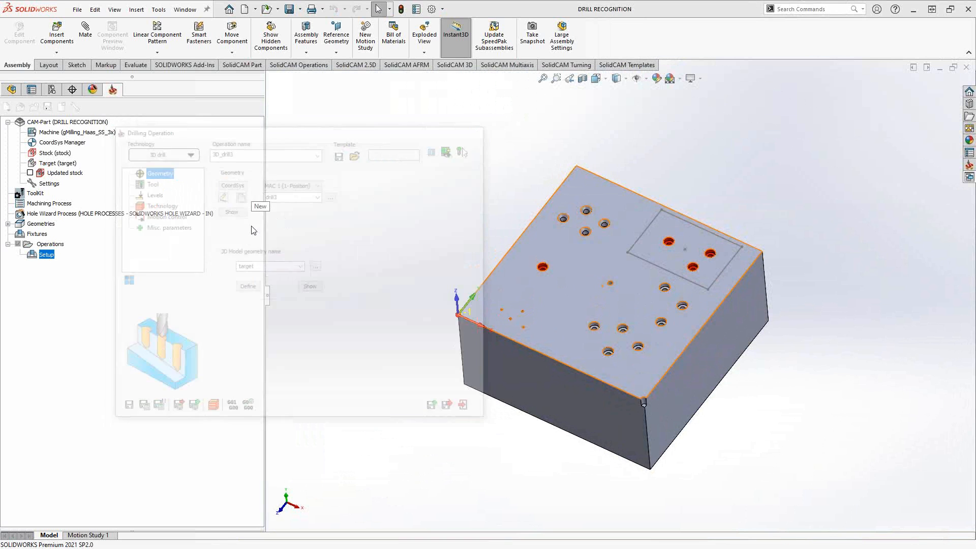
Create geometry drill4 from all hole centres, confirm it and review its levels
left_click(259, 206)
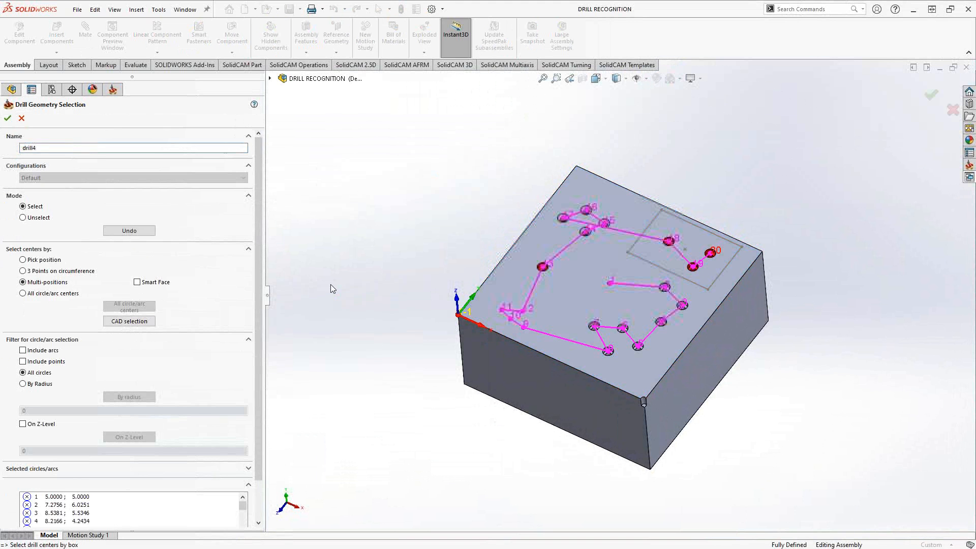
left_click(7, 118)
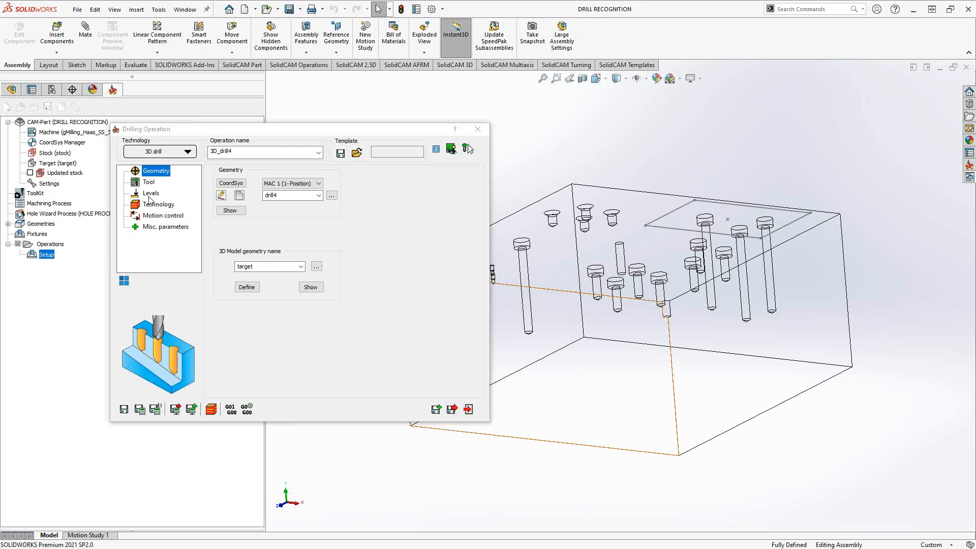
left_click(151, 193)
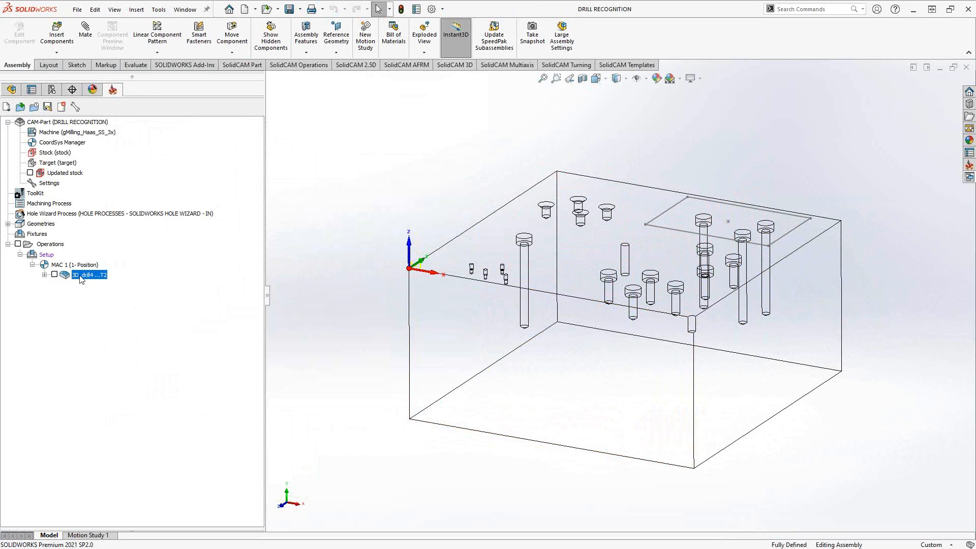
Add a hole-recognition drill operation and run an unfiltered Find Holes on the block
right_click(89, 276)
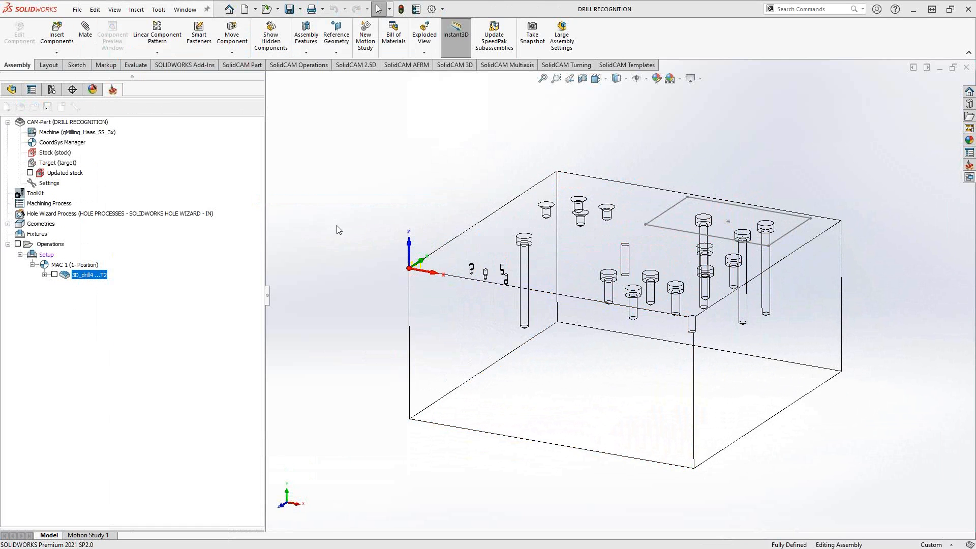
double_click(88, 275)
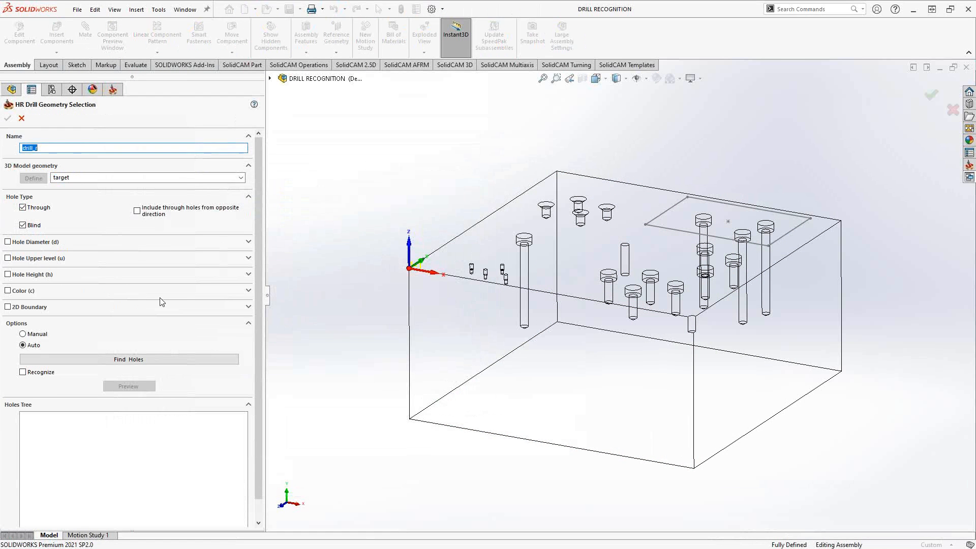
mouse_move(170, 346)
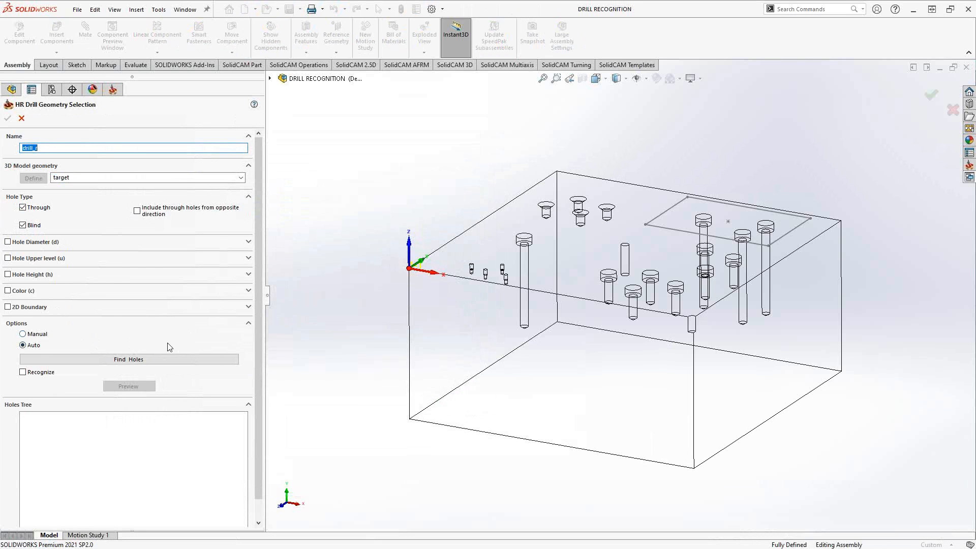
left_click(128, 359)
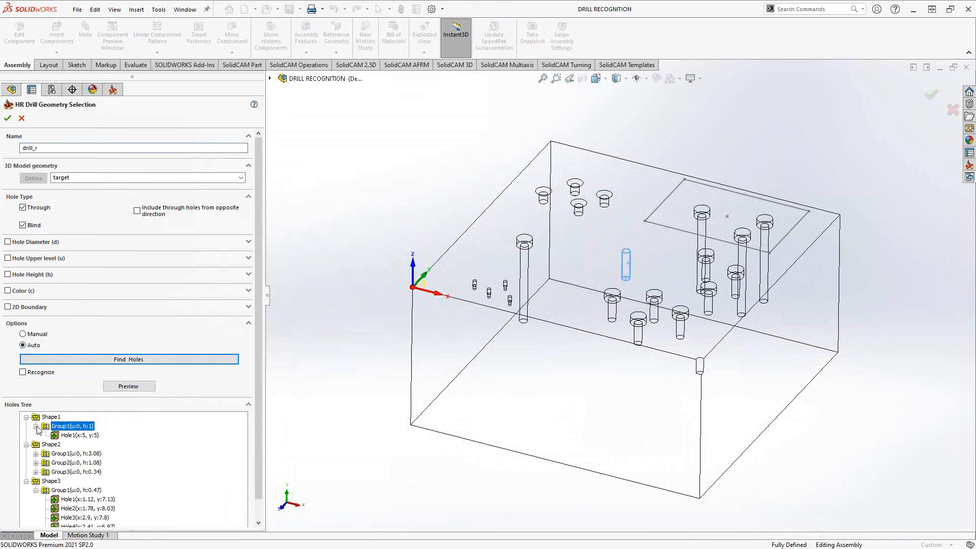
left_click(36, 444)
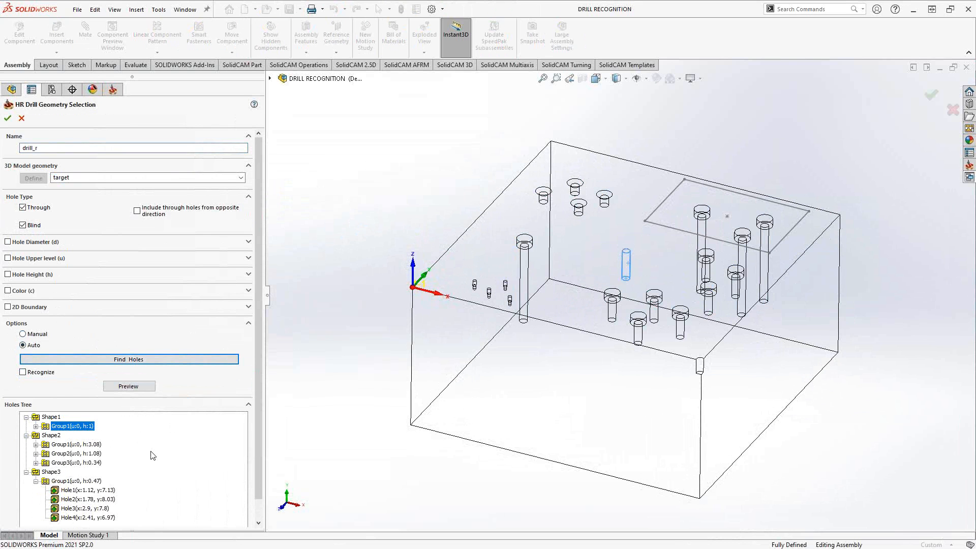
mouse_move(203, 467)
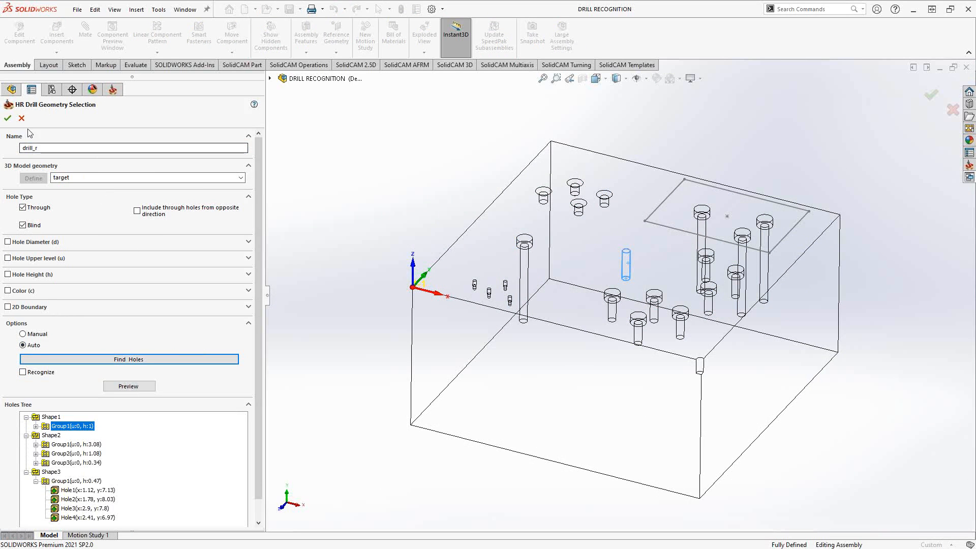
left_click(619, 79)
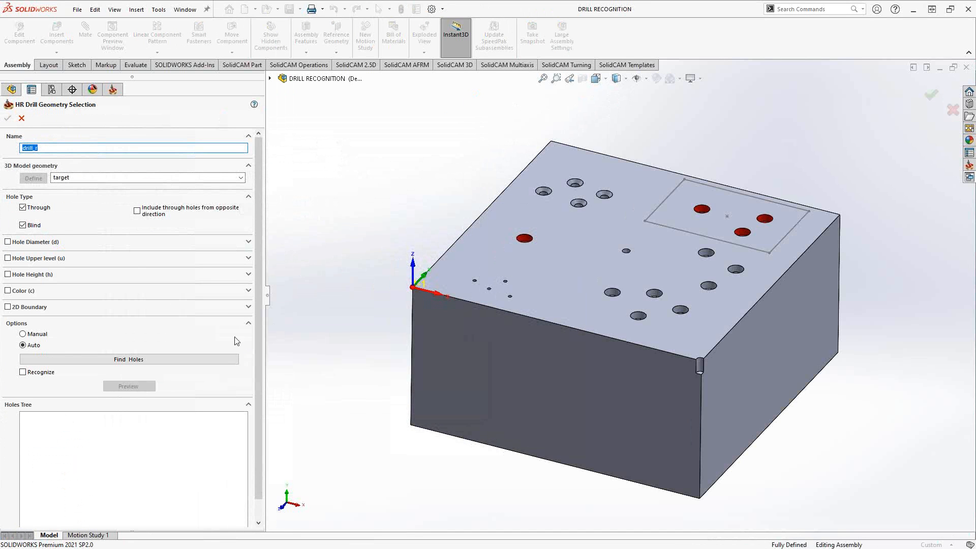
left_click(7, 242)
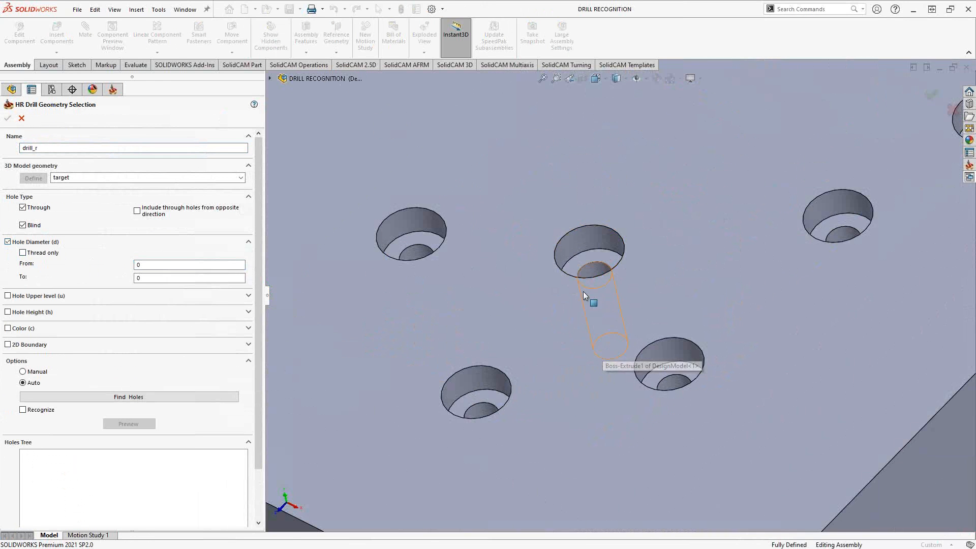
left_click(594, 274)
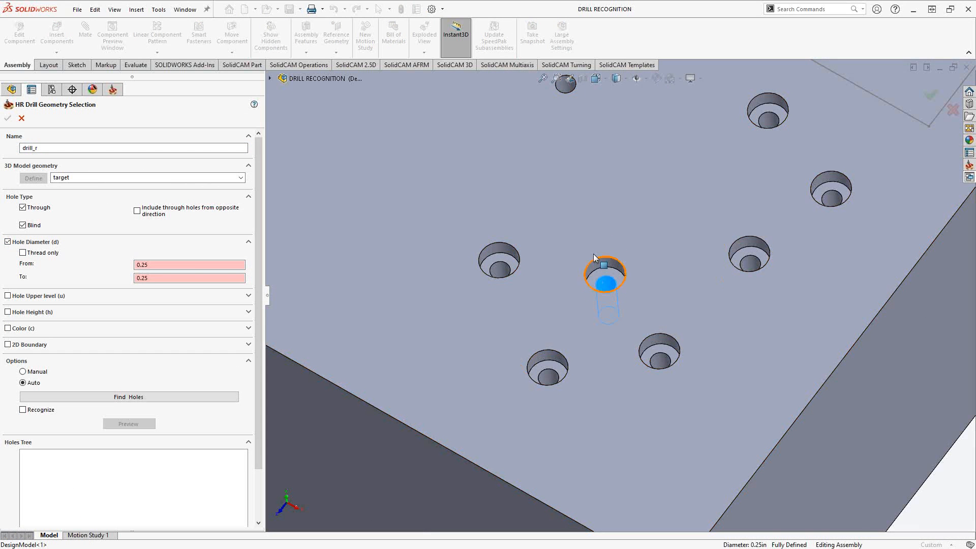
mouse_move(603, 260)
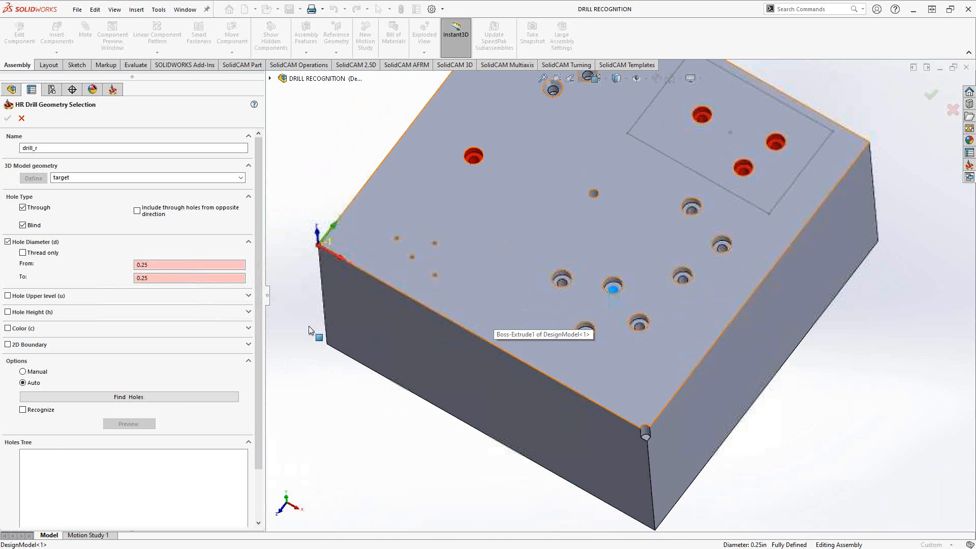
left_click(128, 397)
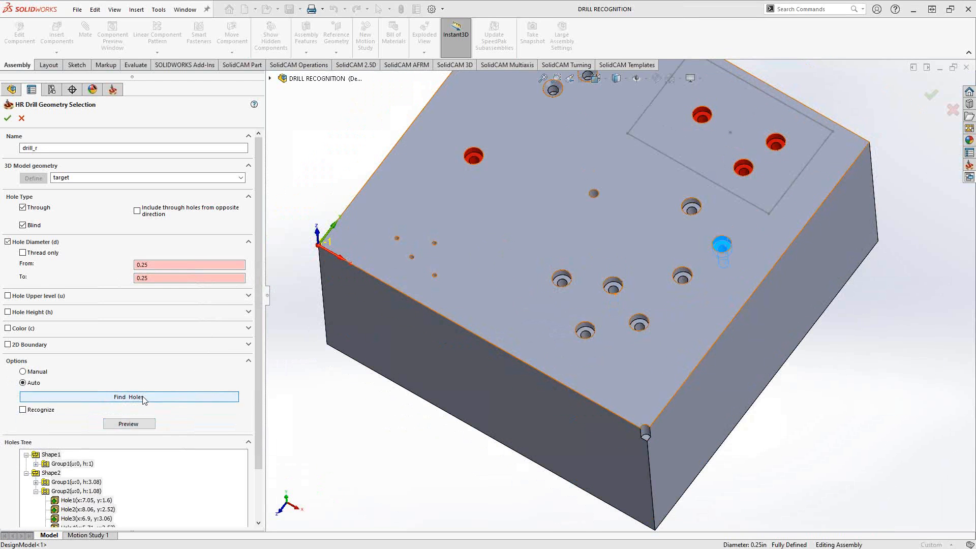
left_click(129, 398)
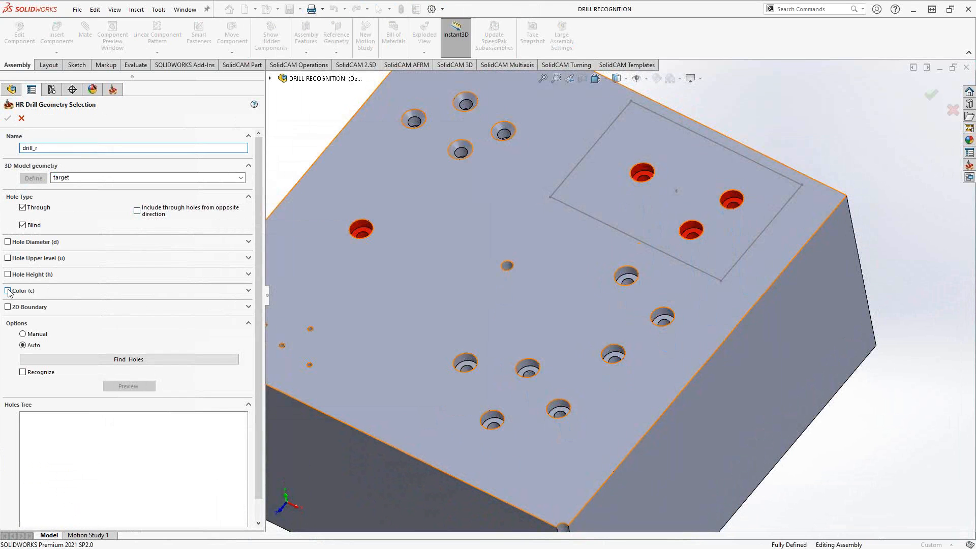
left_click(7, 291)
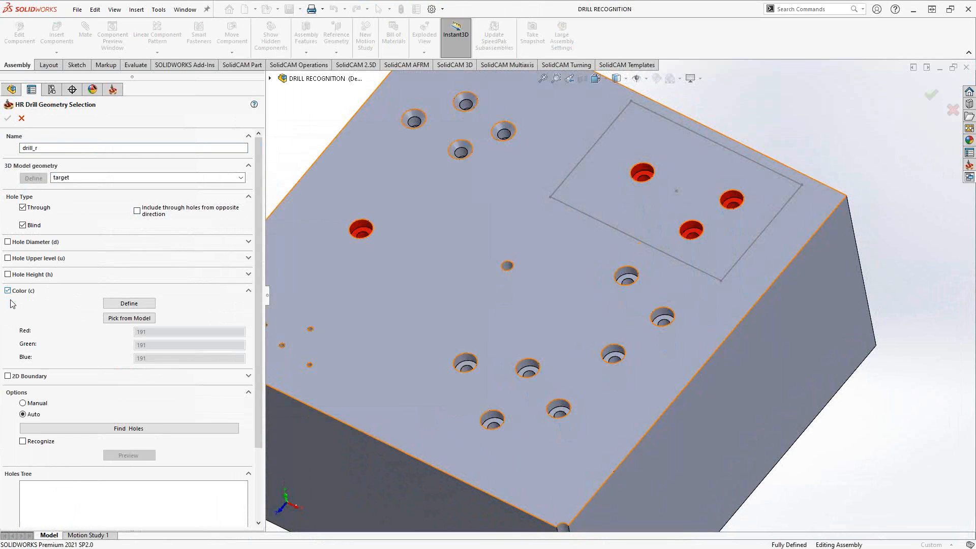
left_click(129, 318)
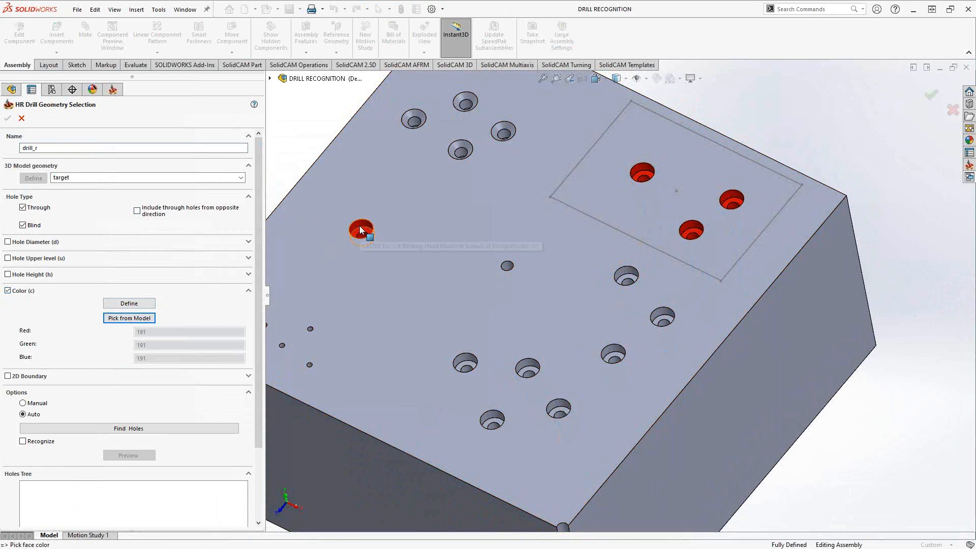
left_click(361, 229)
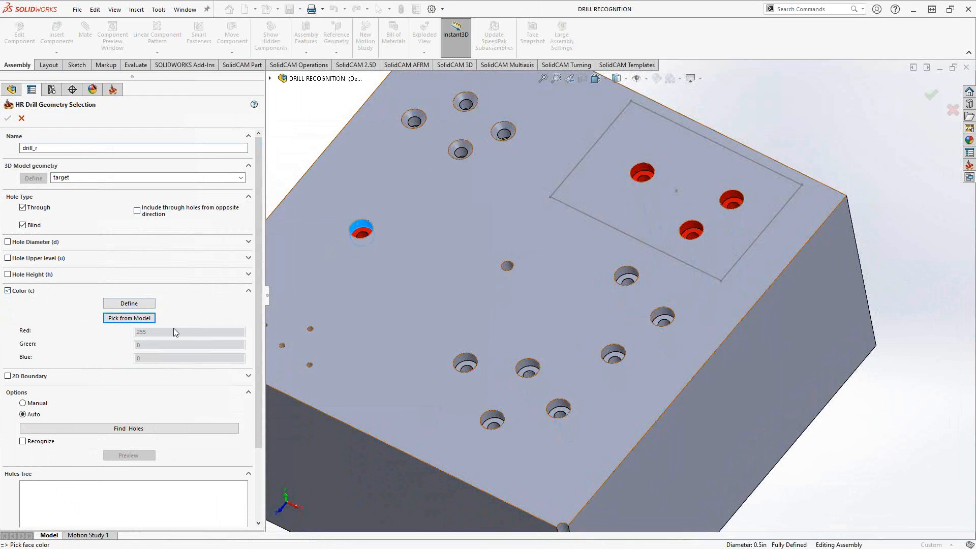
left_click(128, 428)
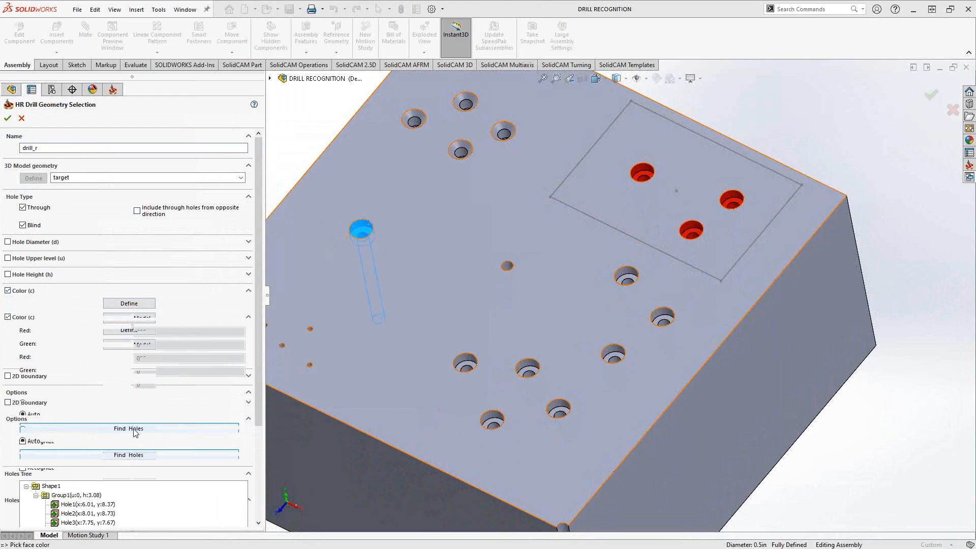
left_click(129, 428)
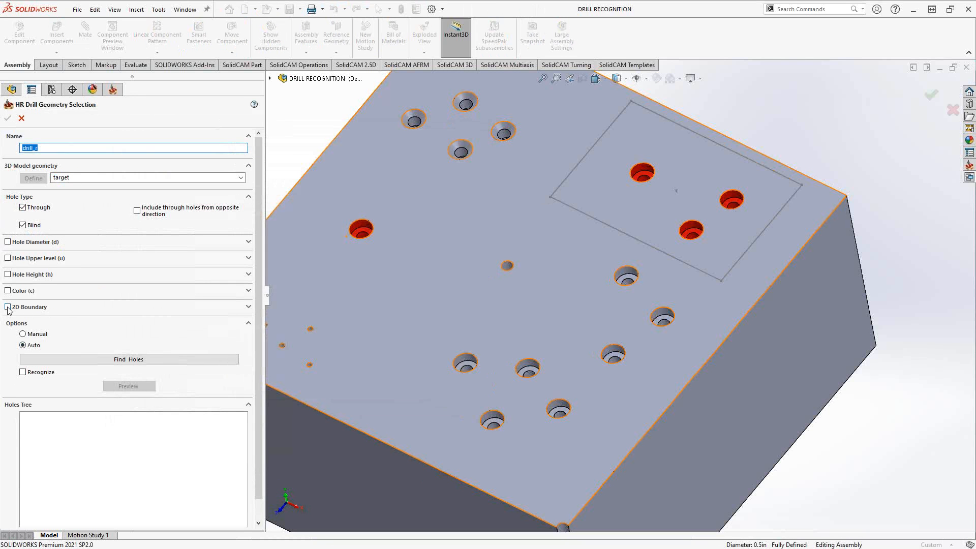
Enable the 2D Boundary filter with the rectangle chain and find the three holes inside it
left_click(8, 307)
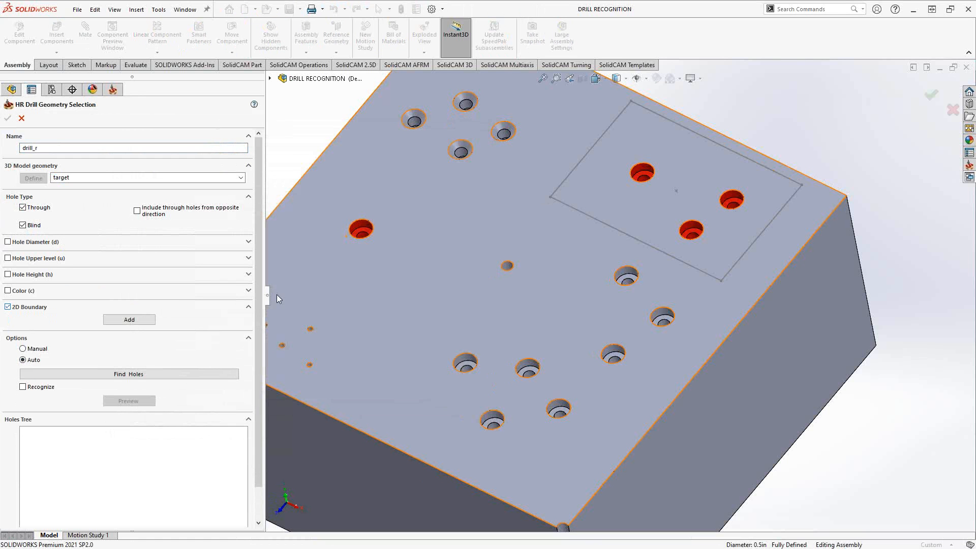
left_click(129, 319)
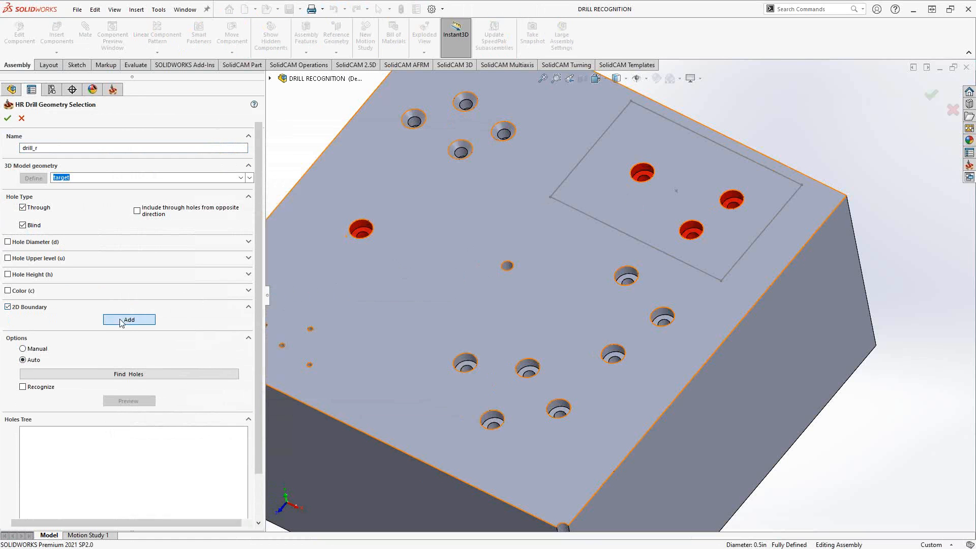
left_click(129, 319)
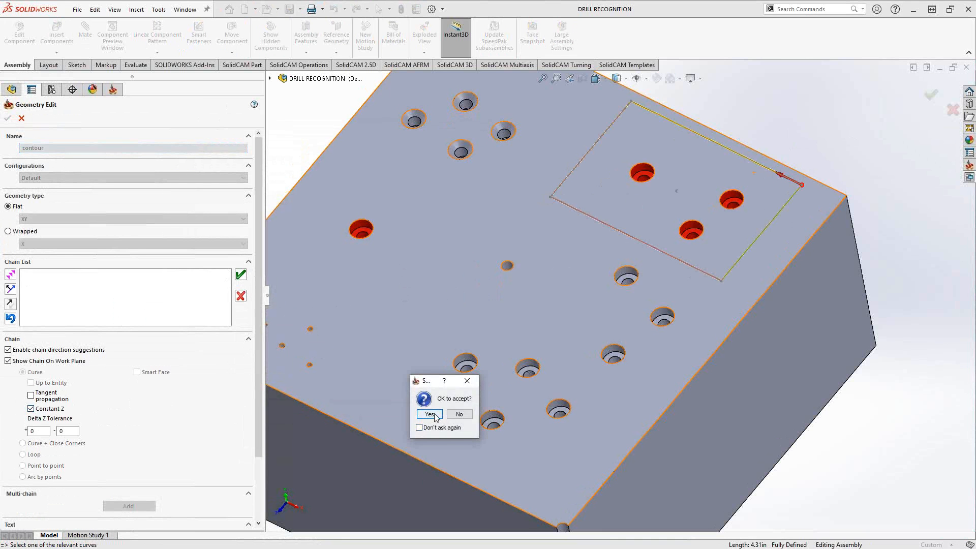
left_click(428, 414)
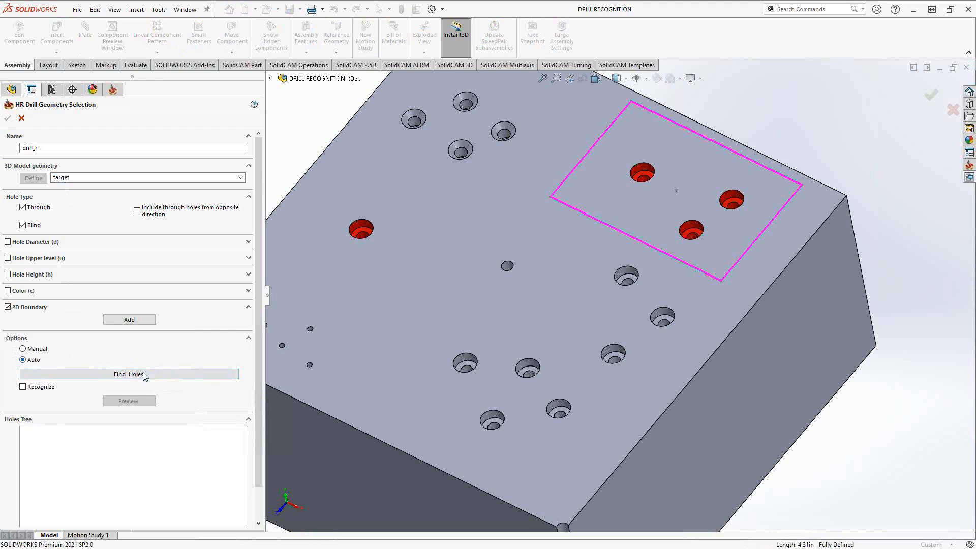
left_click(129, 374)
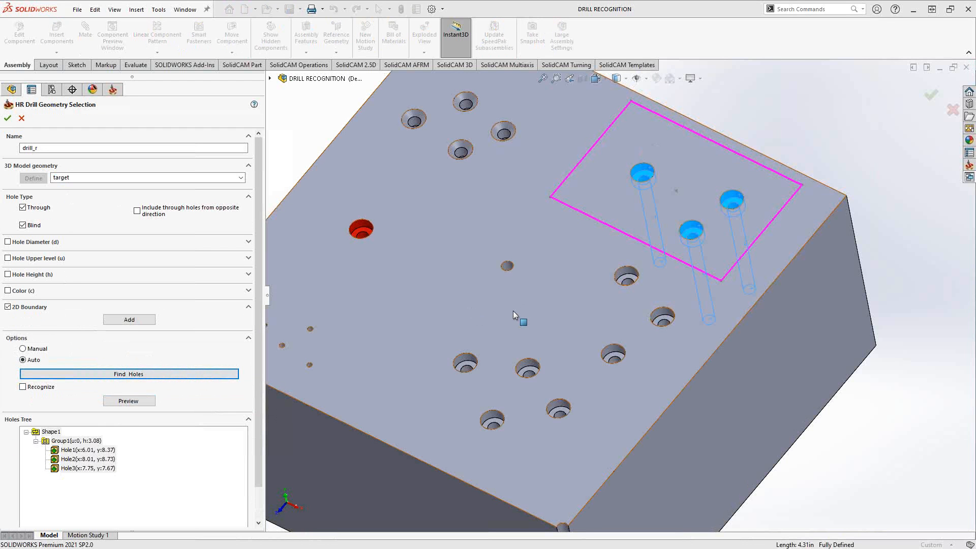
mouse_move(8, 118)
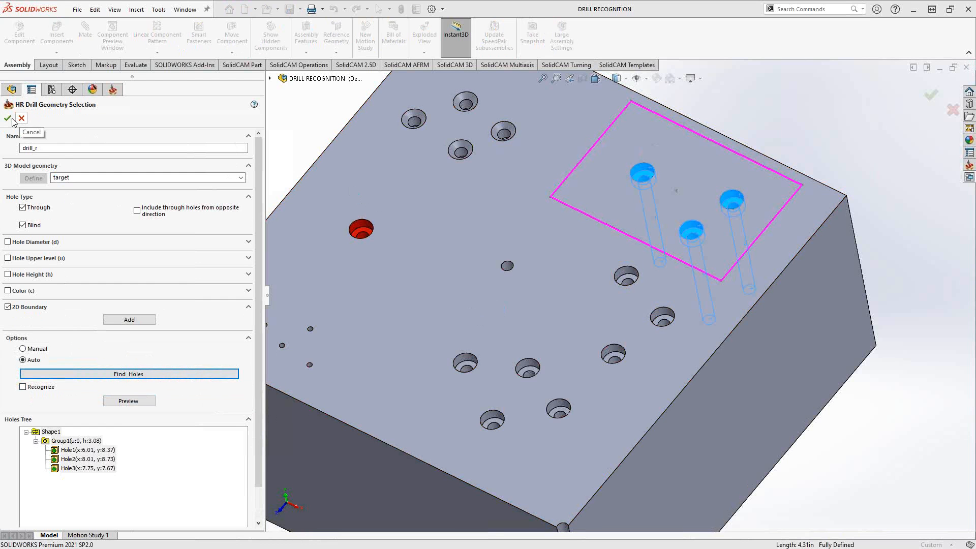
Confirm the drill_r hole geometry and assign a 0.25 in drill tool to DR_drill_r
left_click(9, 118)
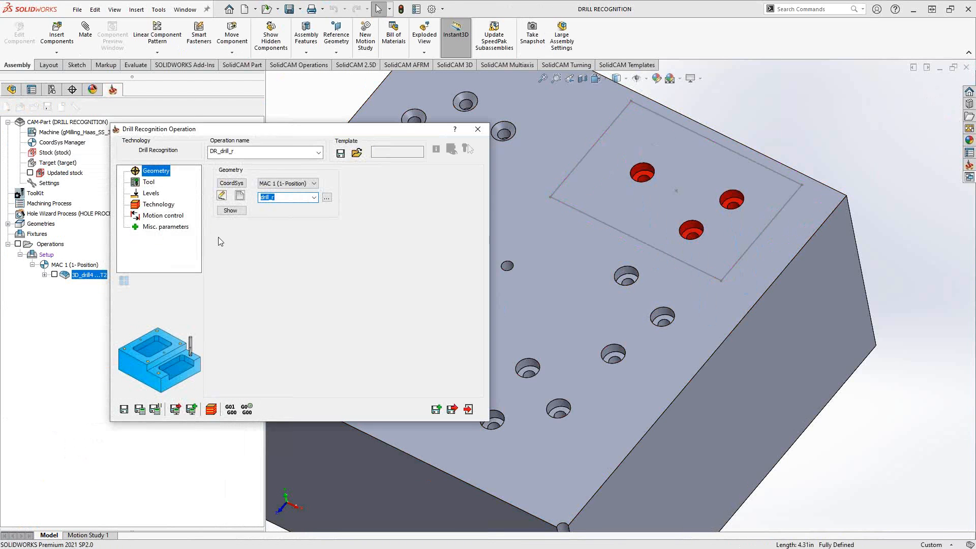
left_click(149, 182)
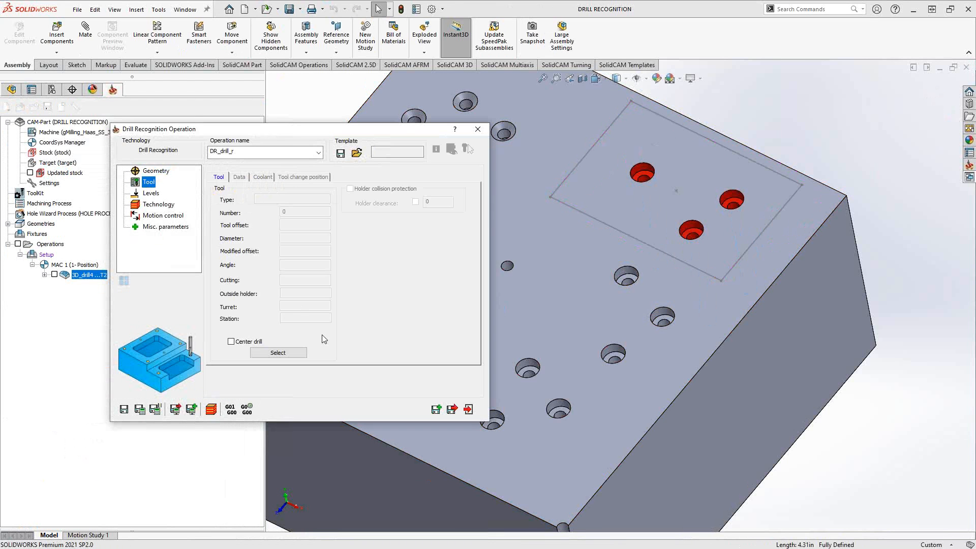
left_click(278, 353)
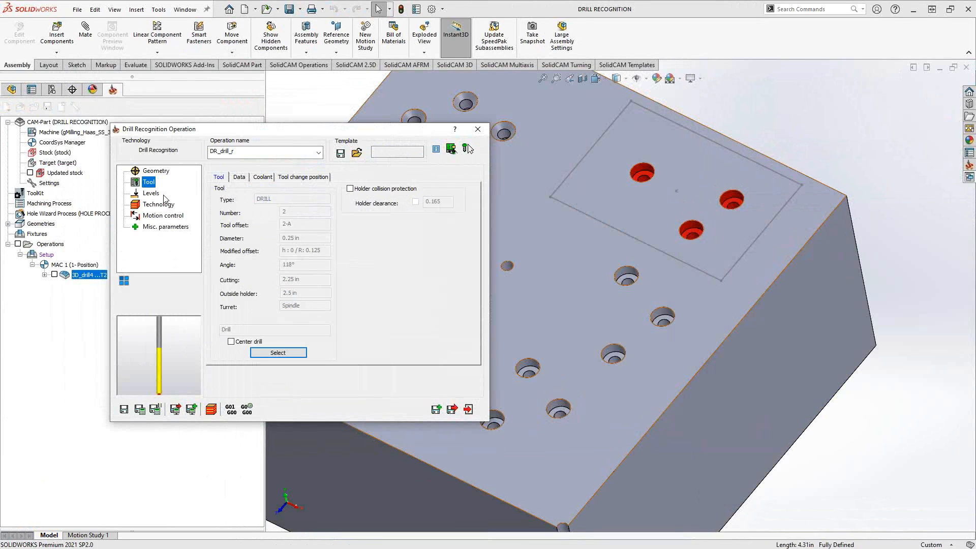
left_click(150, 193)
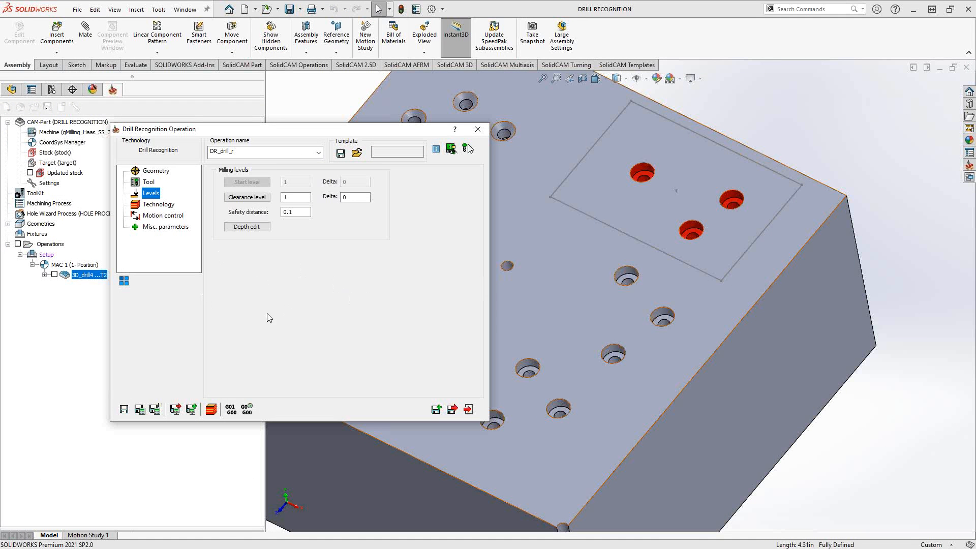
mouse_move(296, 309)
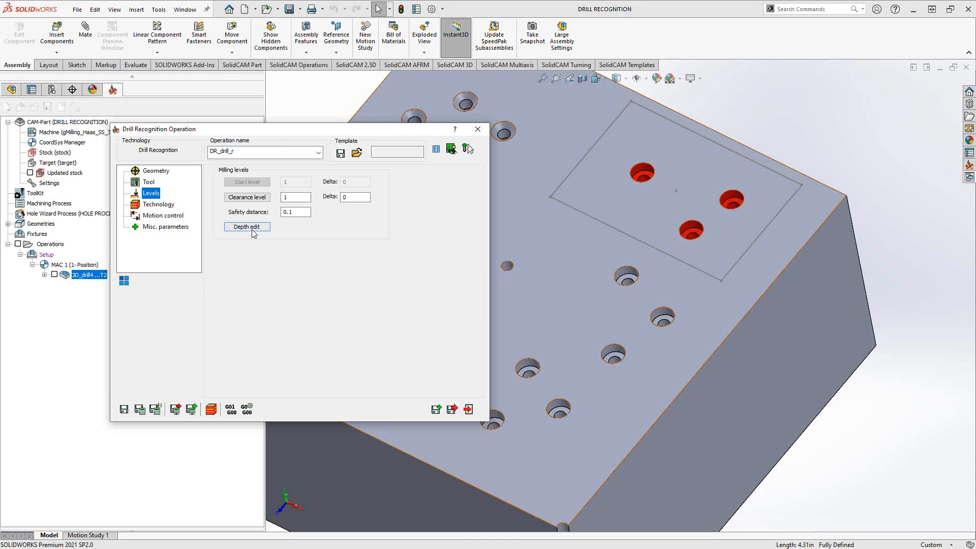
Set the hole group's drilling depth to full diameter (0.25) in Depth edit
left_click(246, 227)
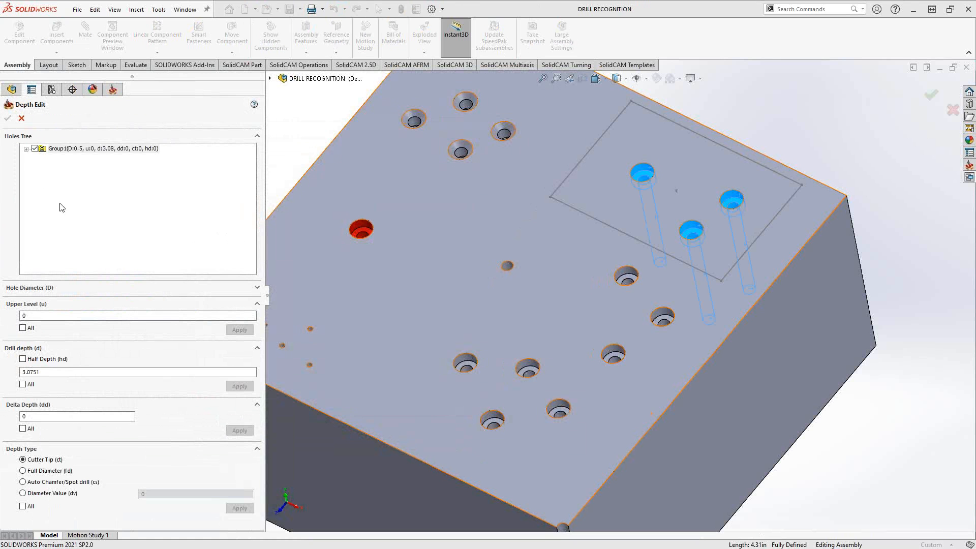
left_click(26, 148)
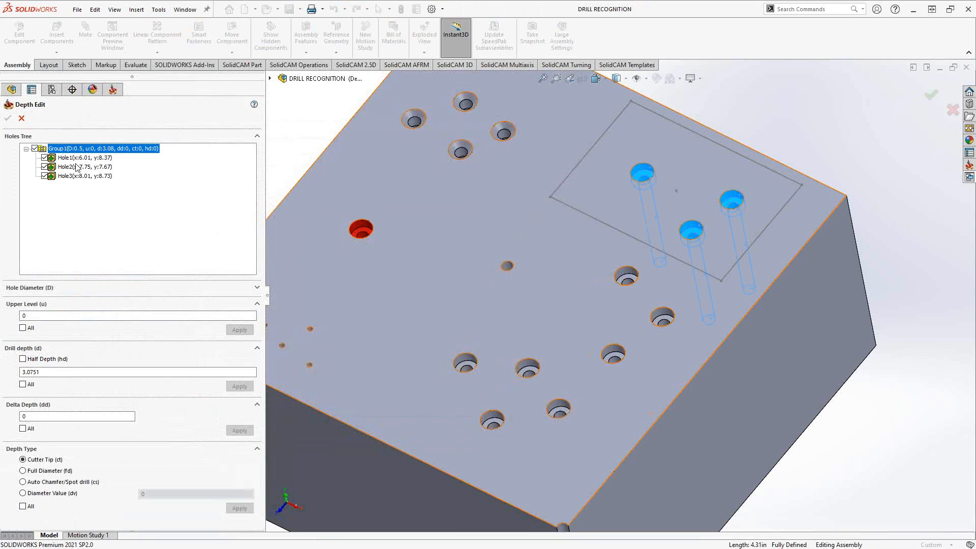
left_click(84, 166)
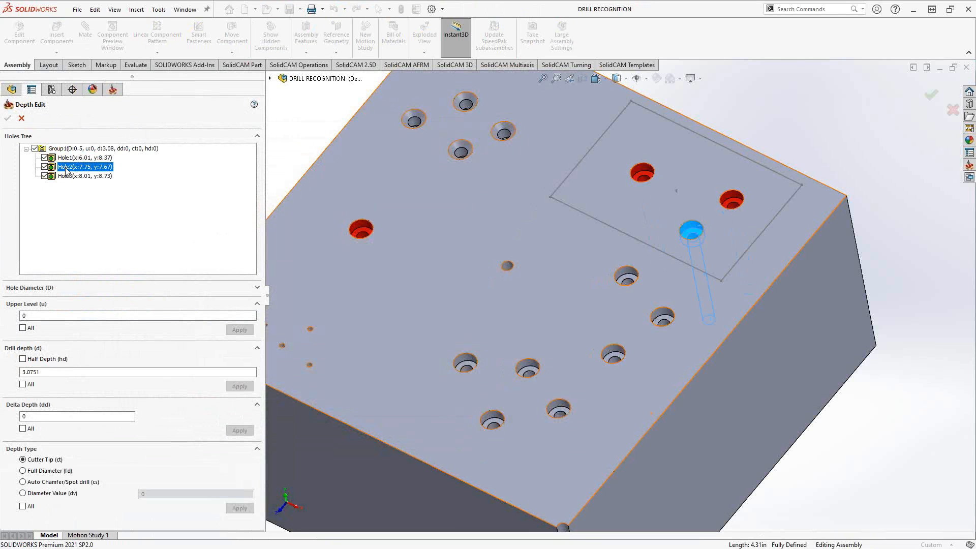
left_click(84, 176)
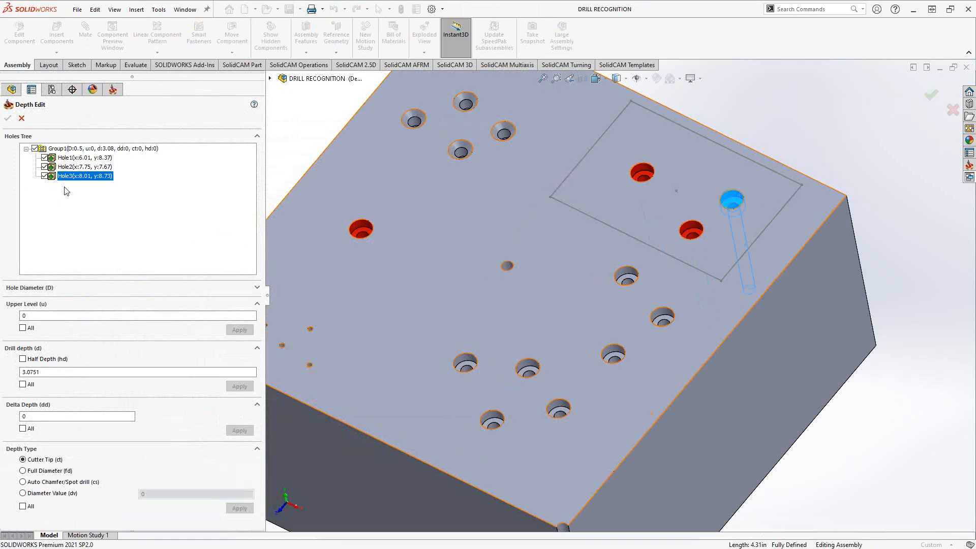
left_click(137, 315)
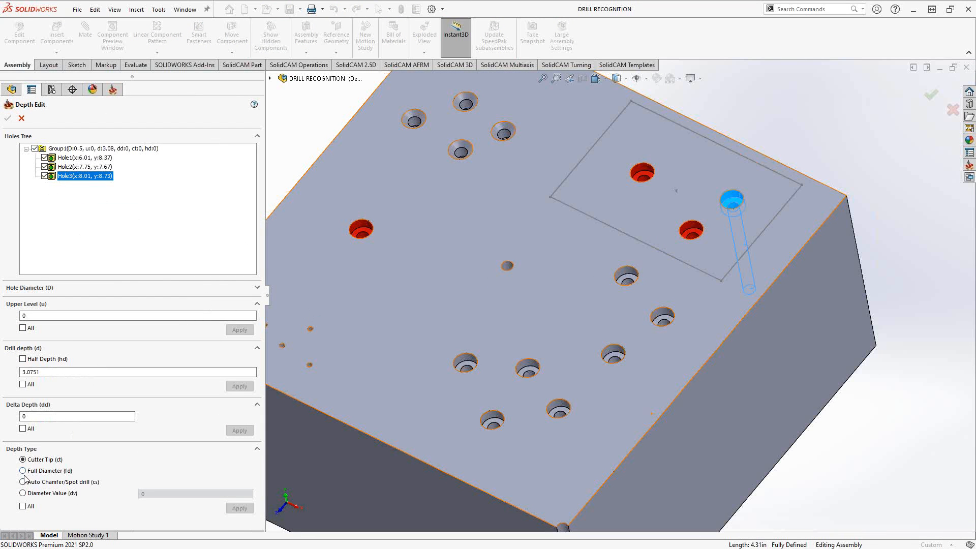
left_click(23, 471)
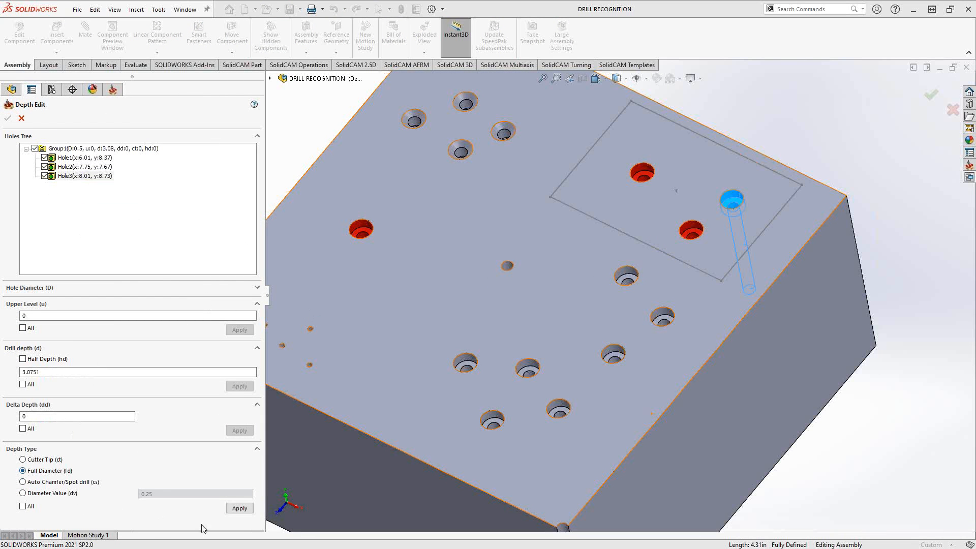
left_click(239, 509)
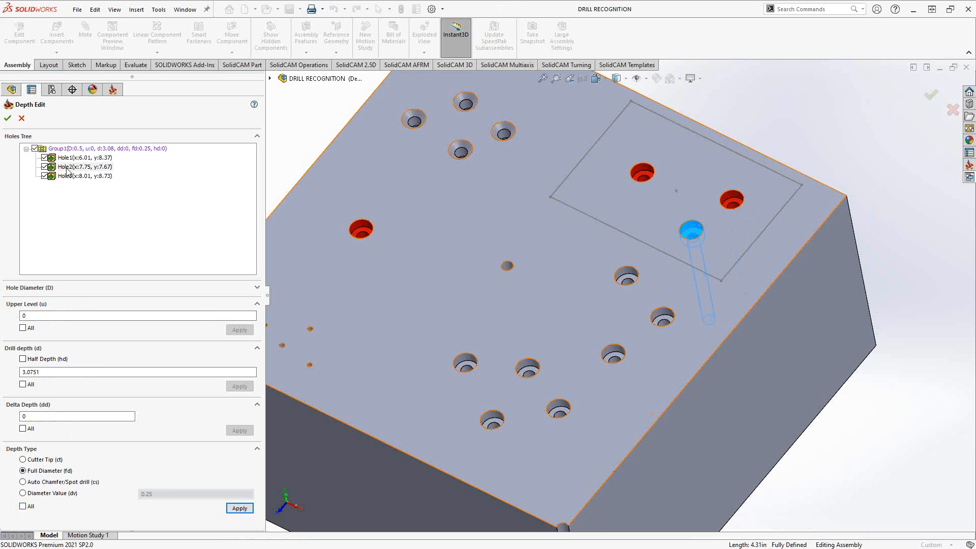
Give the hole at x7.75, y7.67 cutter-tip depth, forming its own group
left_click(84, 166)
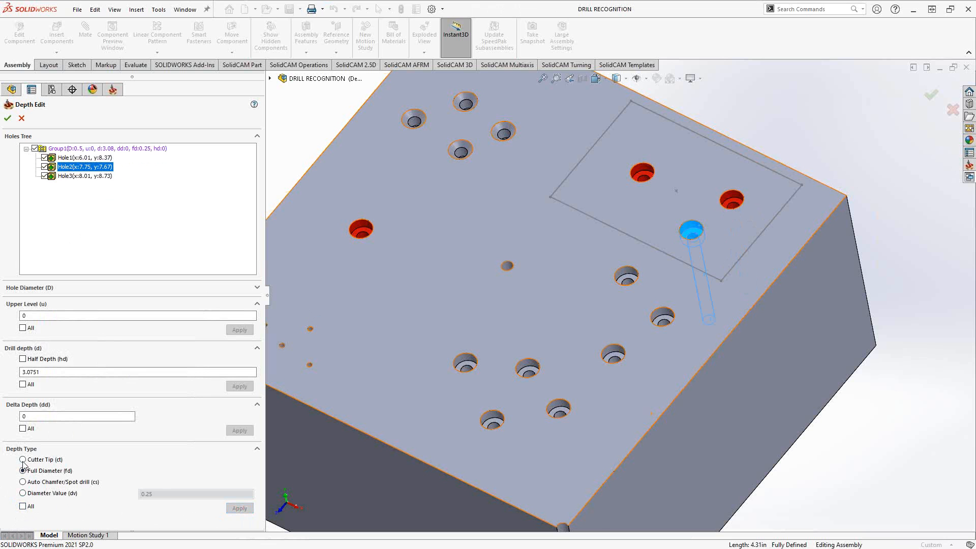
left_click(22, 459)
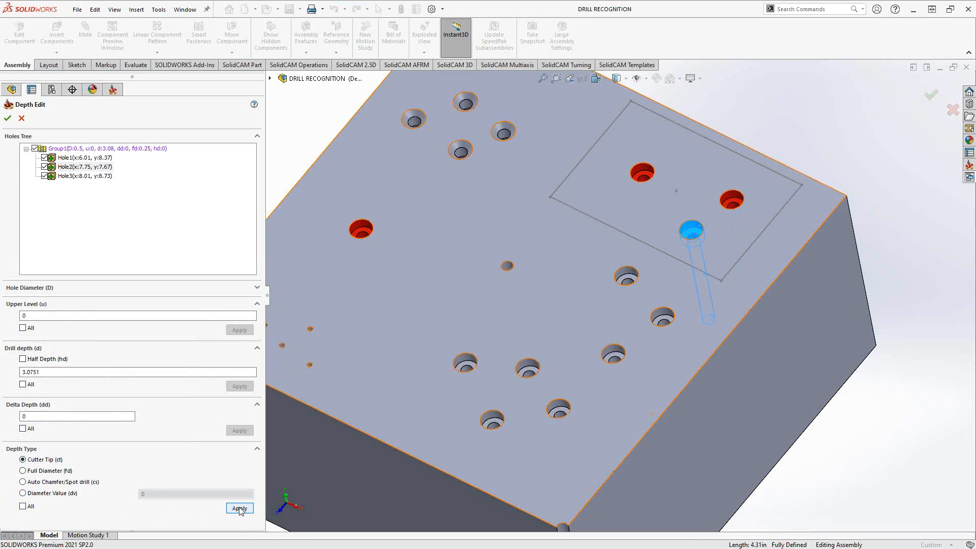
left_click(239, 508)
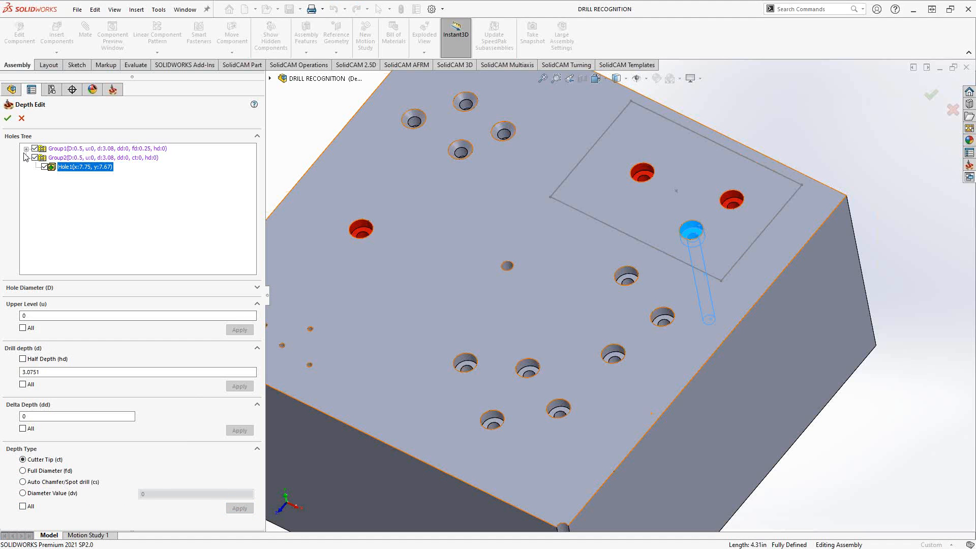
left_click(59, 149)
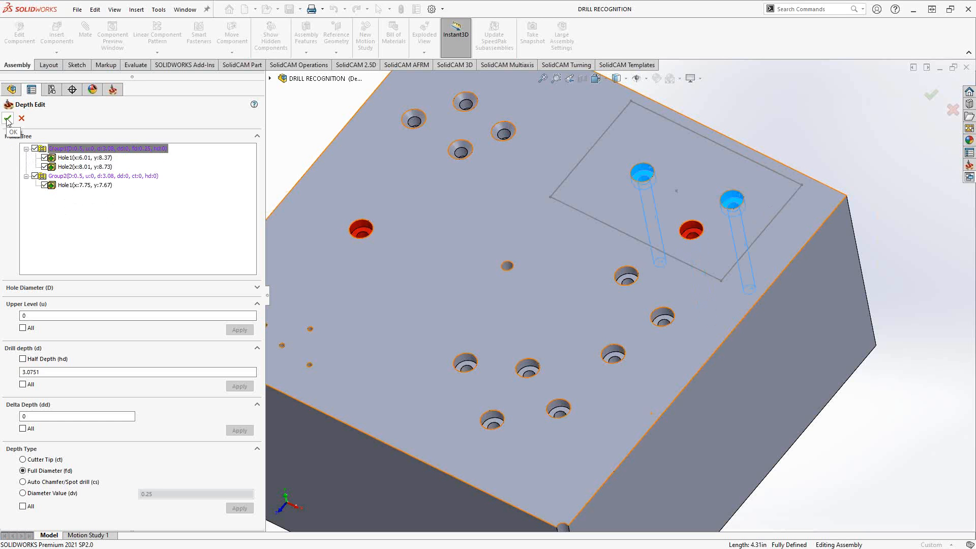
Confirm the depth edits for DR_drill_r and return to its levels settings
left_click(8, 119)
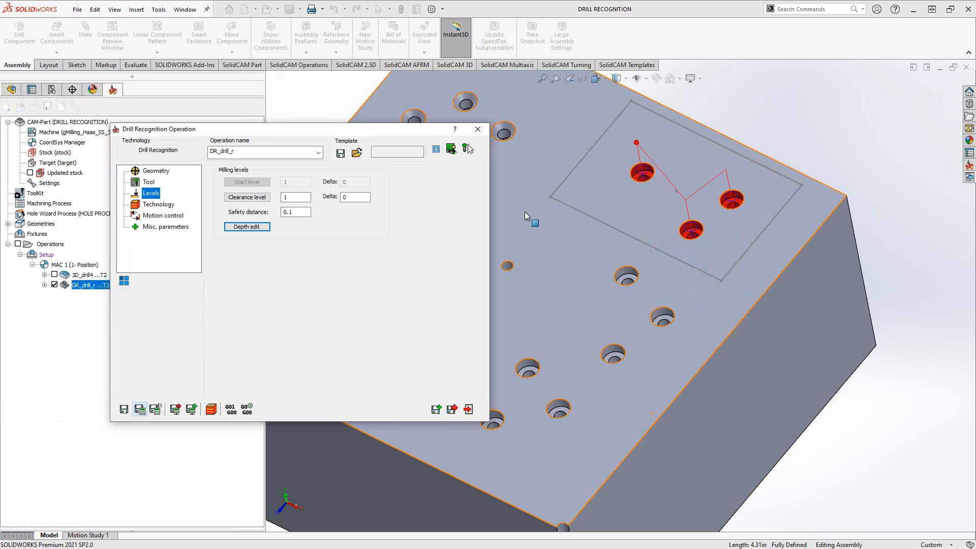
left_click(624, 79)
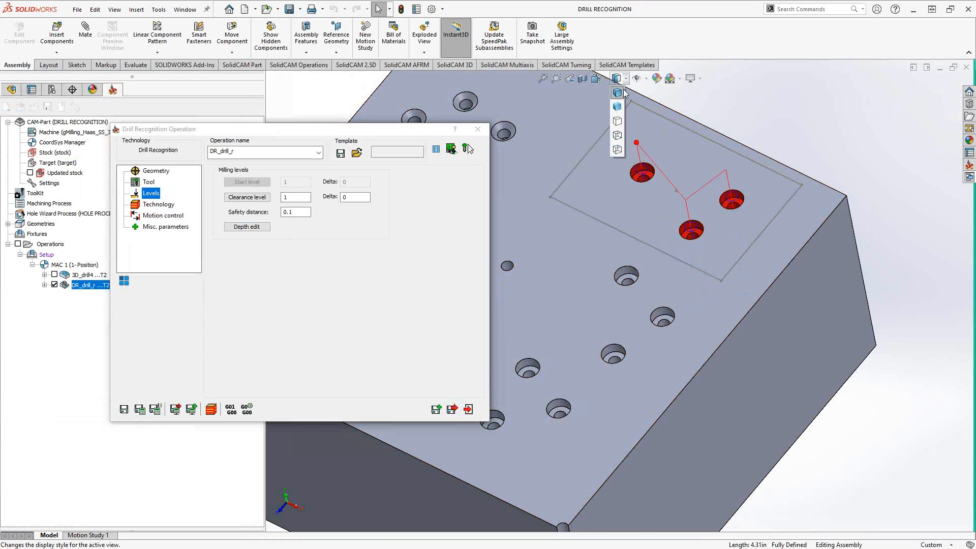